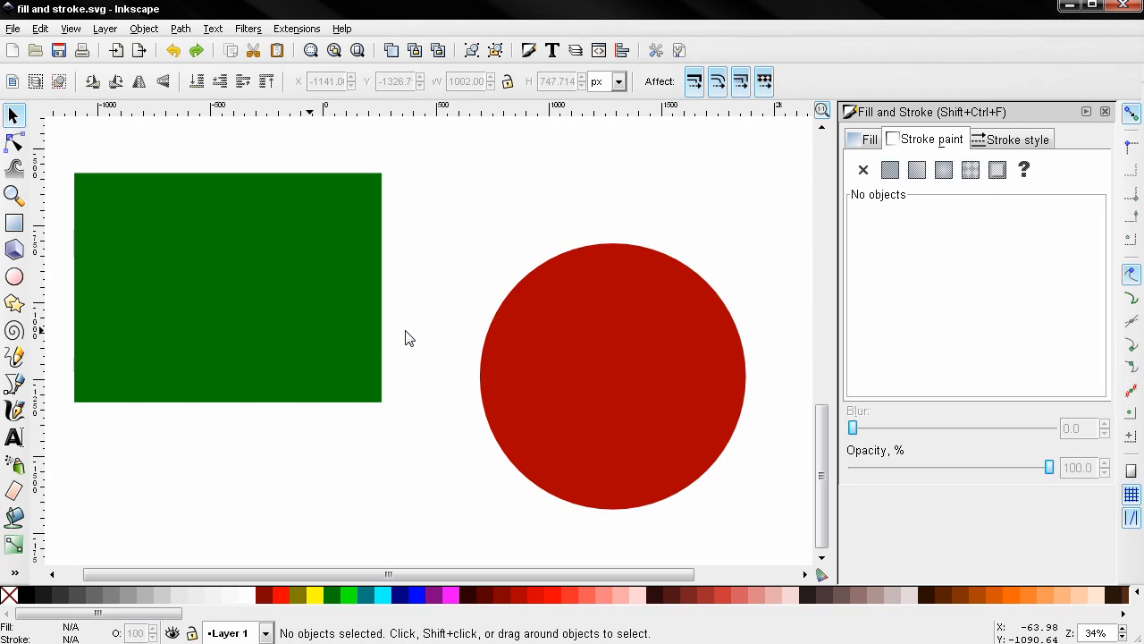
{"action": "mouse_move", "coordinate": [915, 214]}
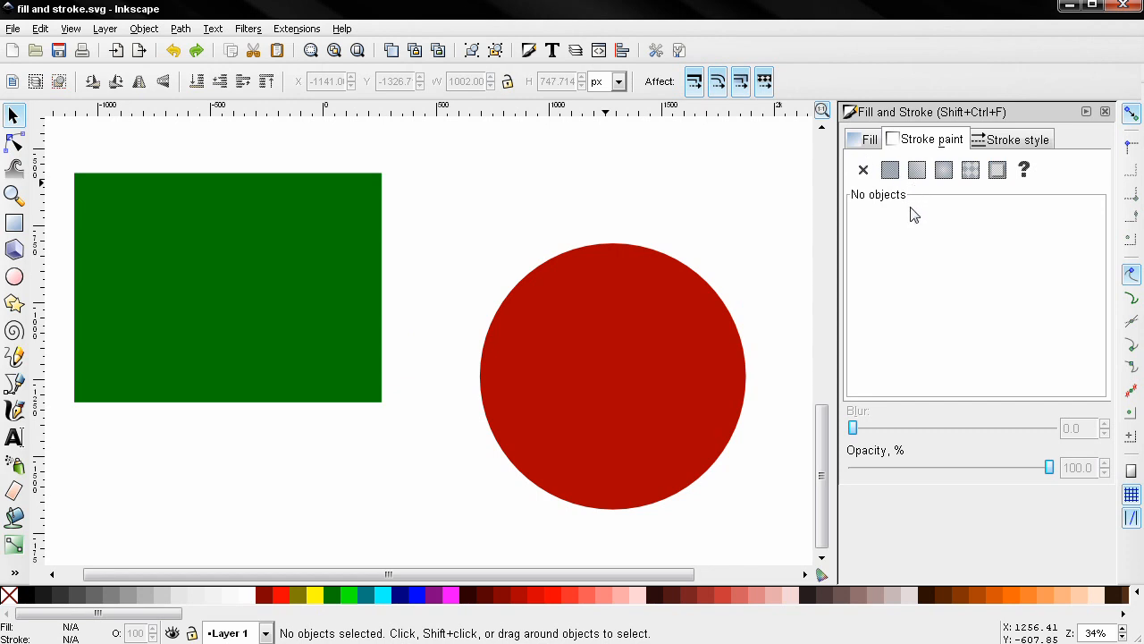
{"action": "mouse_move", "coordinate": [912, 245]}
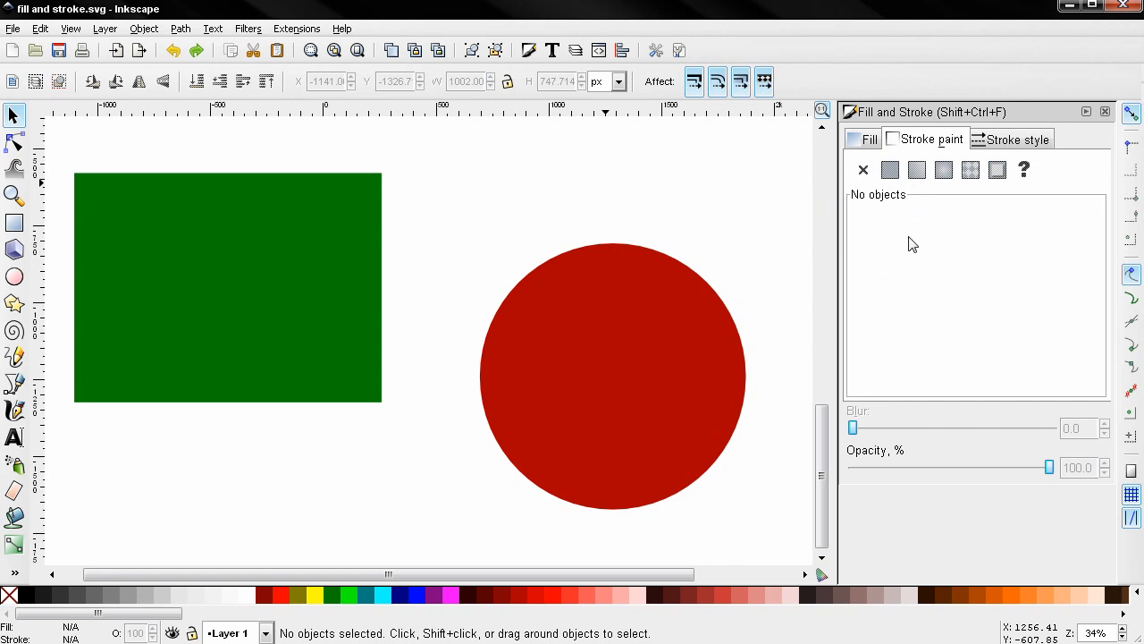
{"action": "mouse_move", "coordinate": [313, 211]}
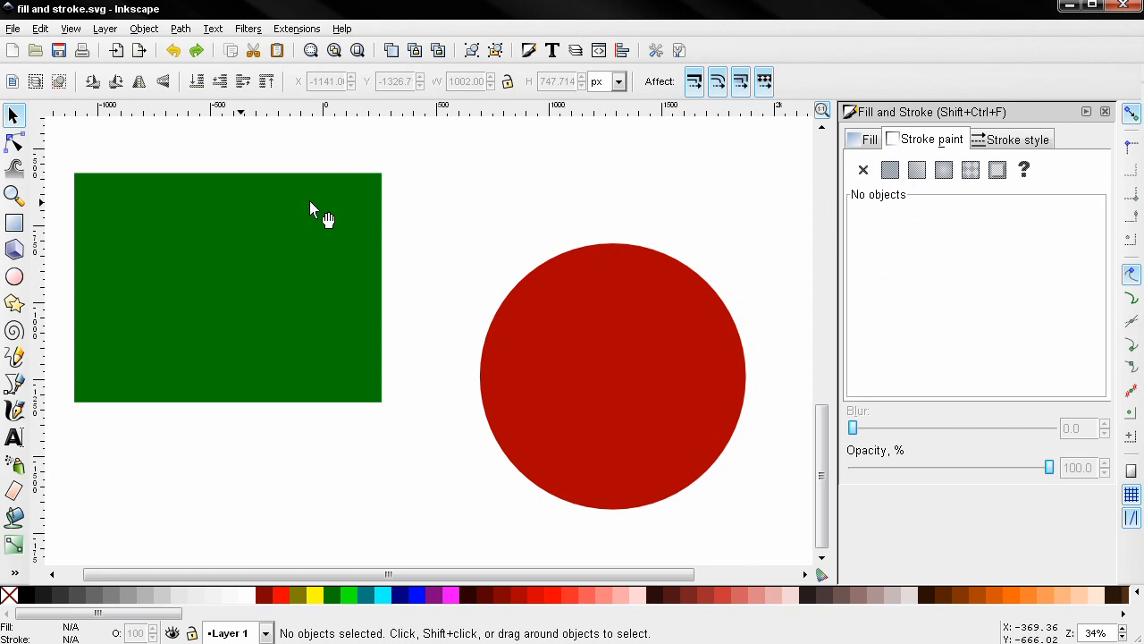
{"action": "mouse_move", "coordinate": [848, 179]}
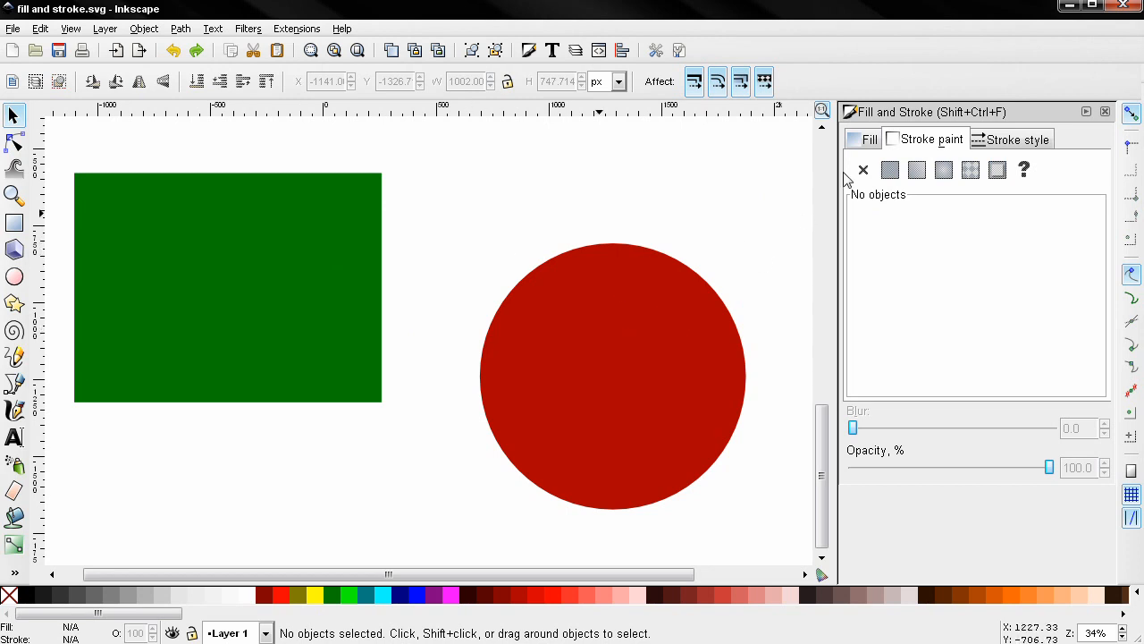
{"action": "mouse_move", "coordinate": [890, 222]}
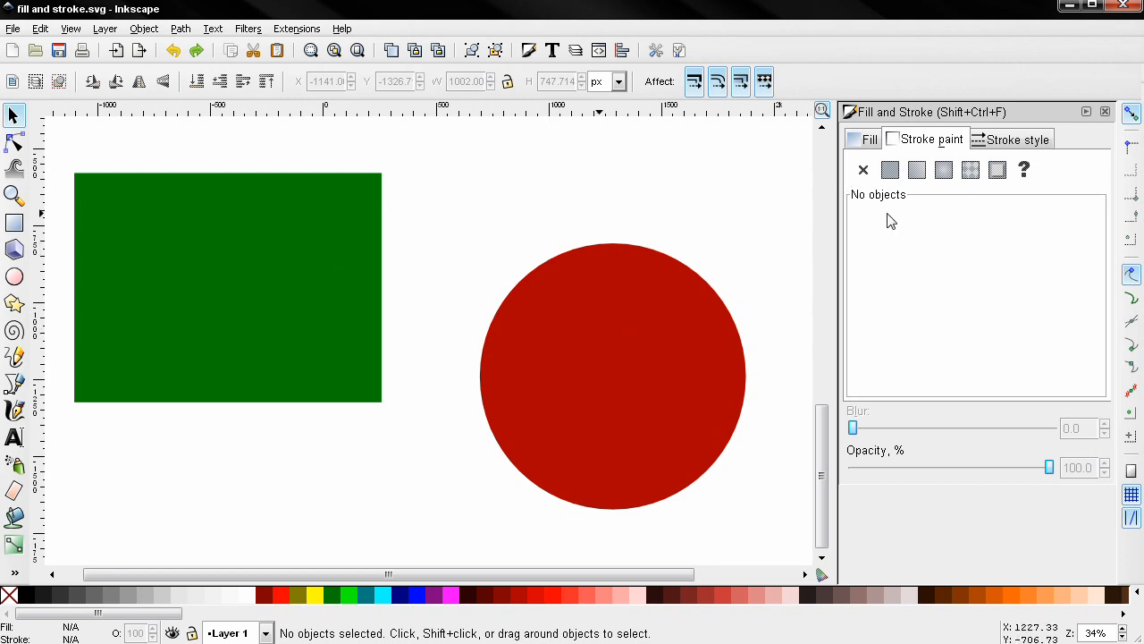
{"action": "mouse_move", "coordinate": [833, 215]}
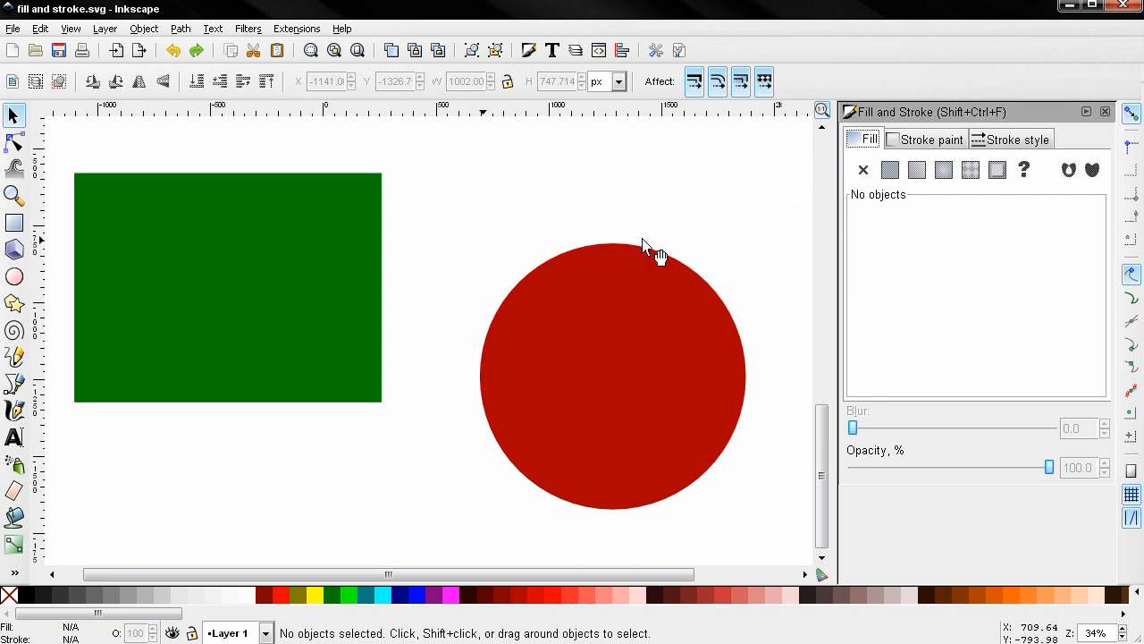
{"action": "mouse_move", "coordinate": [529, 50]}
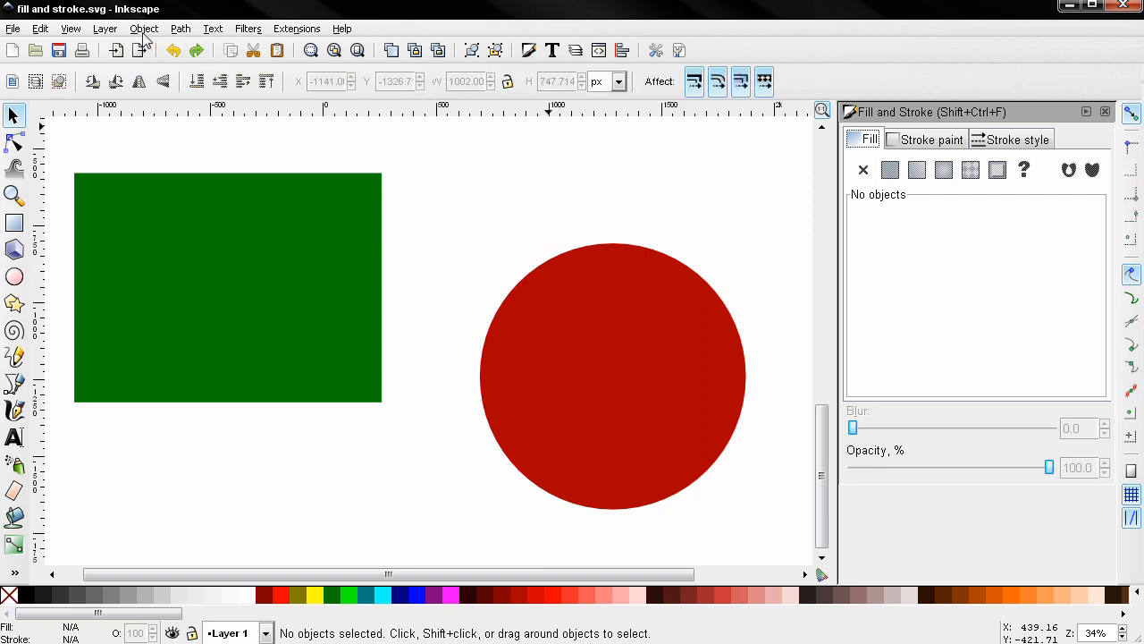
Select the green rectangle with Fill and Stroke showing its flat fill, opacity kept at 100.
{"action": "left_click", "coordinate": [143, 29]}
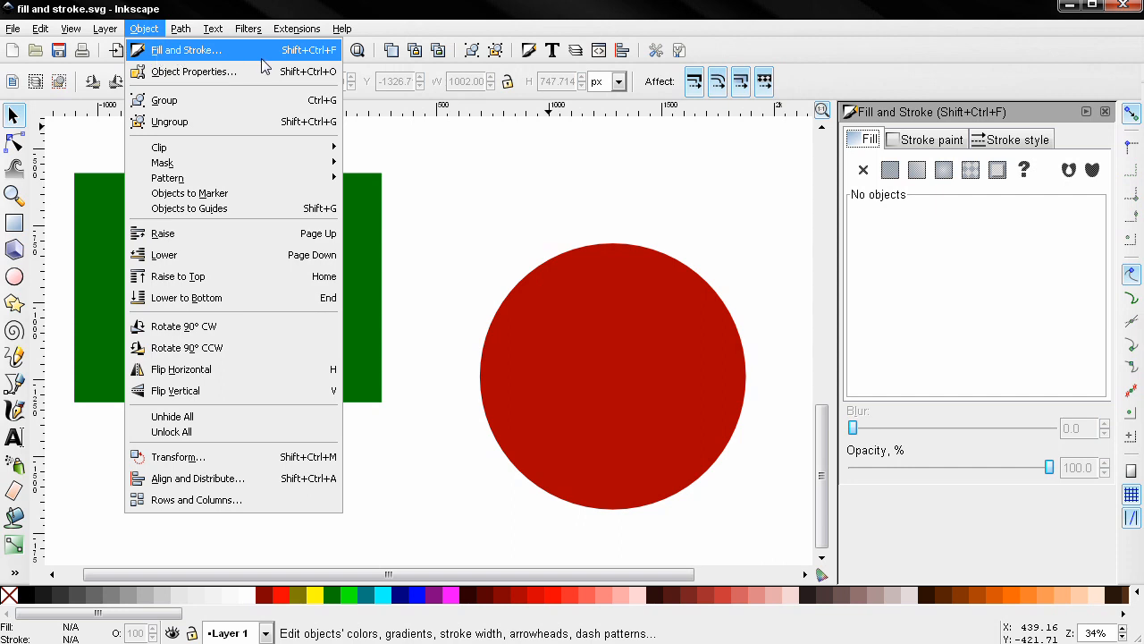
{"action": "mouse_move", "coordinate": [320, 65]}
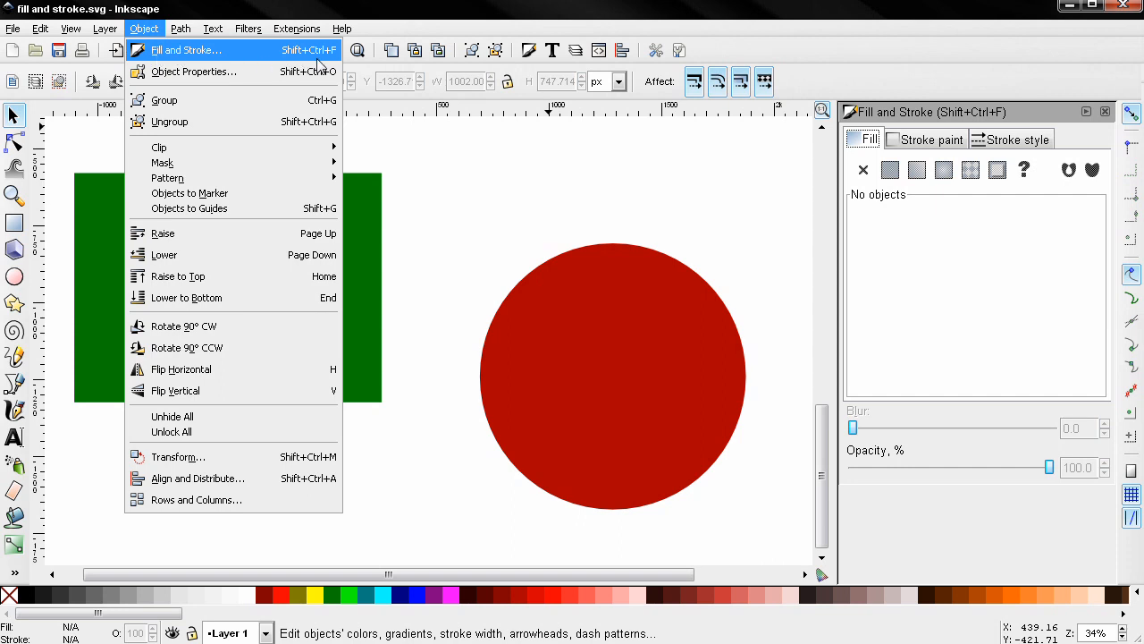
{"action": "left_click", "coordinate": [483, 254]}
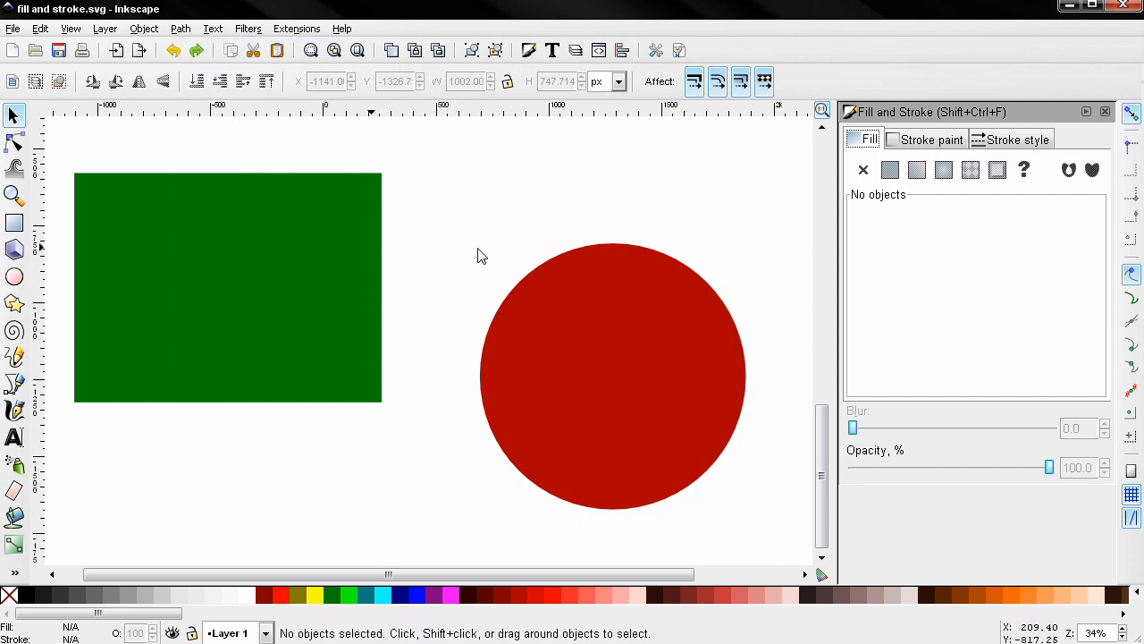
{"action": "mouse_move", "coordinate": [290, 318]}
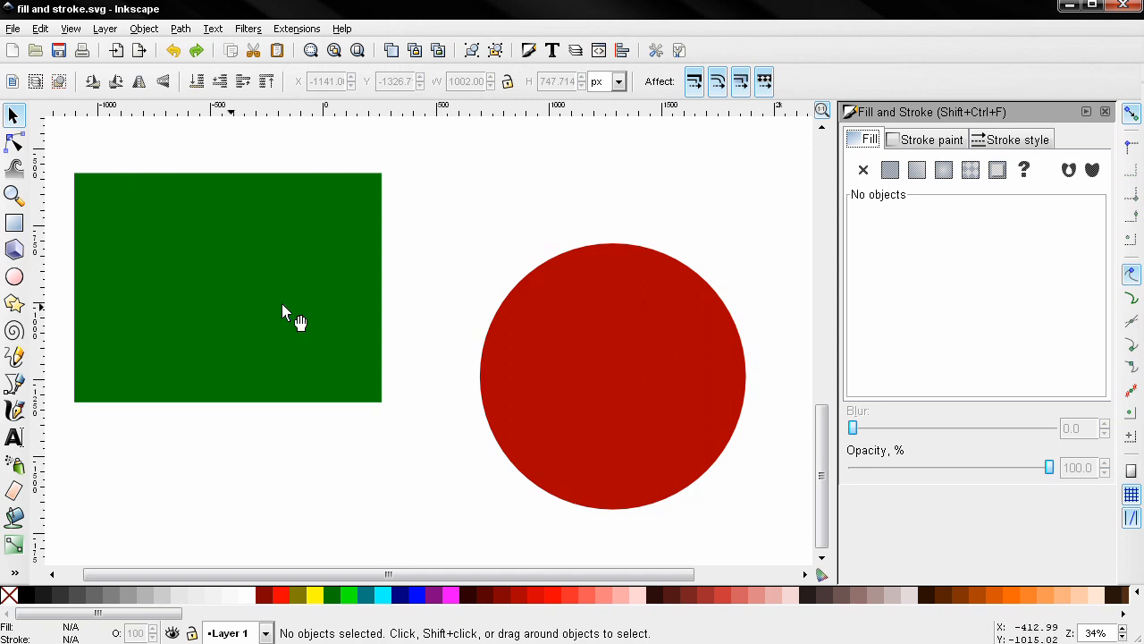
{"action": "mouse_move", "coordinate": [295, 315]}
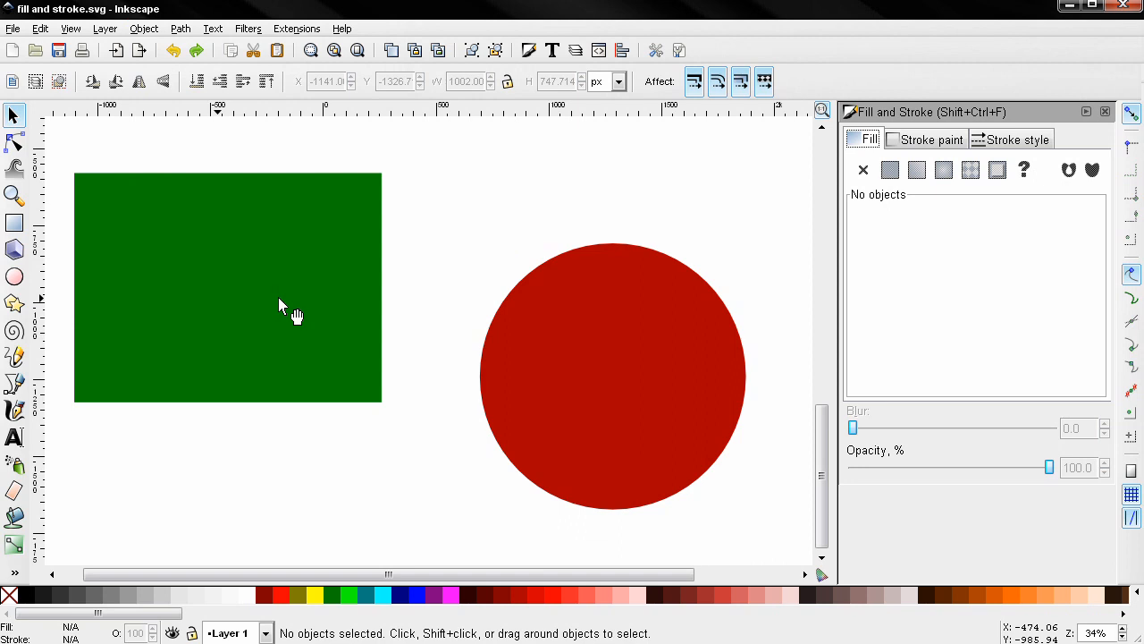
{"action": "left_click", "coordinate": [229, 286]}
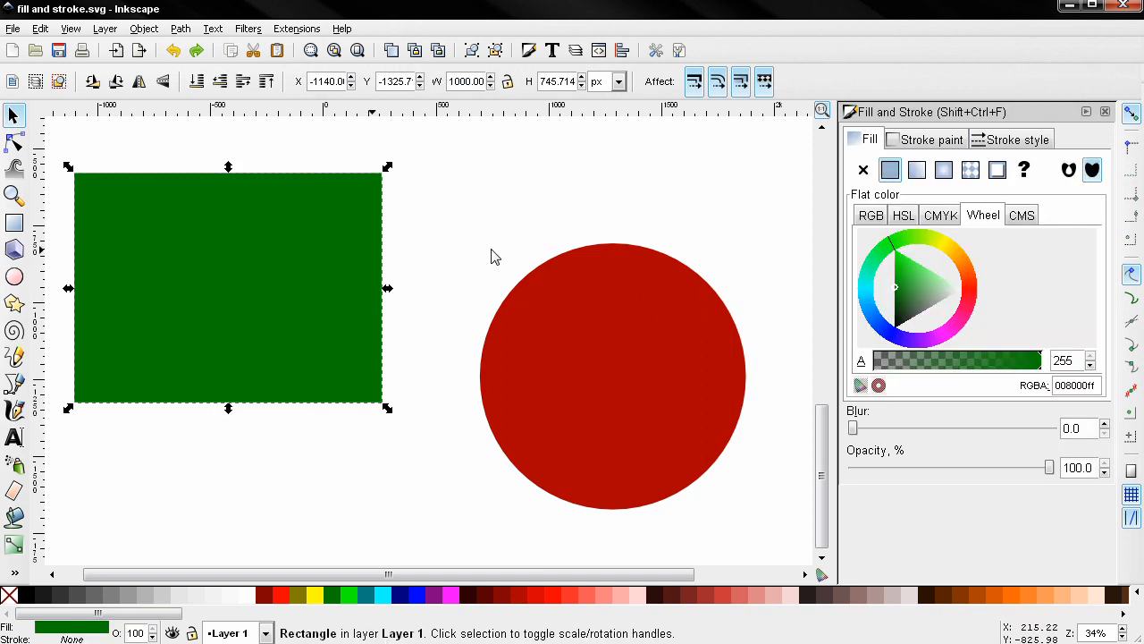
{"action": "mouse_move", "coordinate": [1028, 231]}
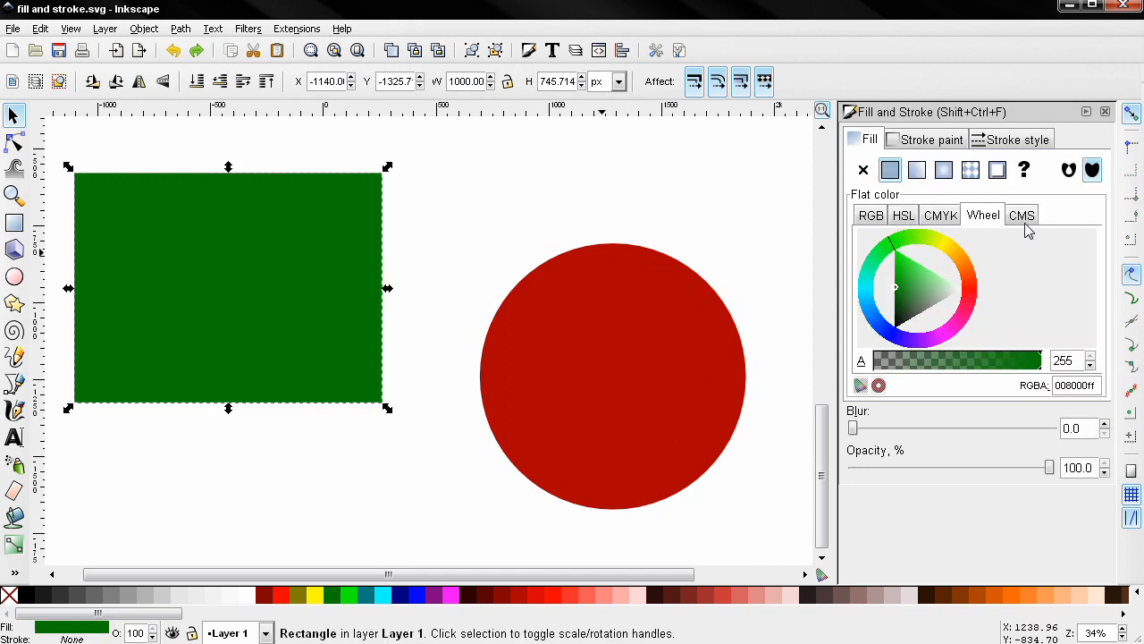
{"action": "mouse_move", "coordinate": [926, 300]}
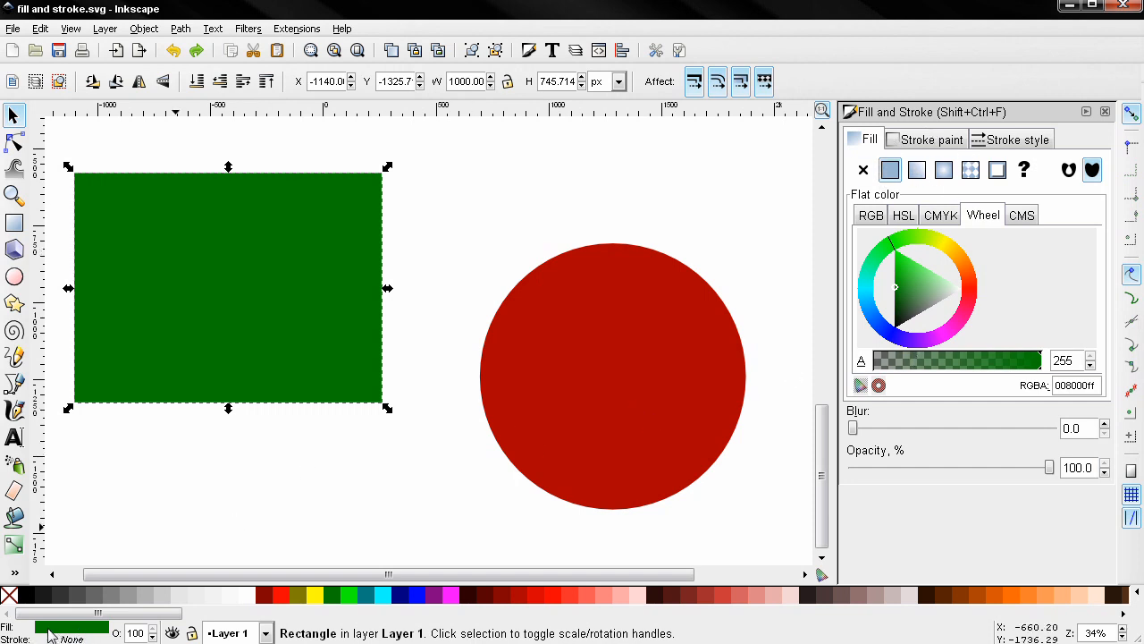
{"action": "mouse_move", "coordinate": [25, 636]}
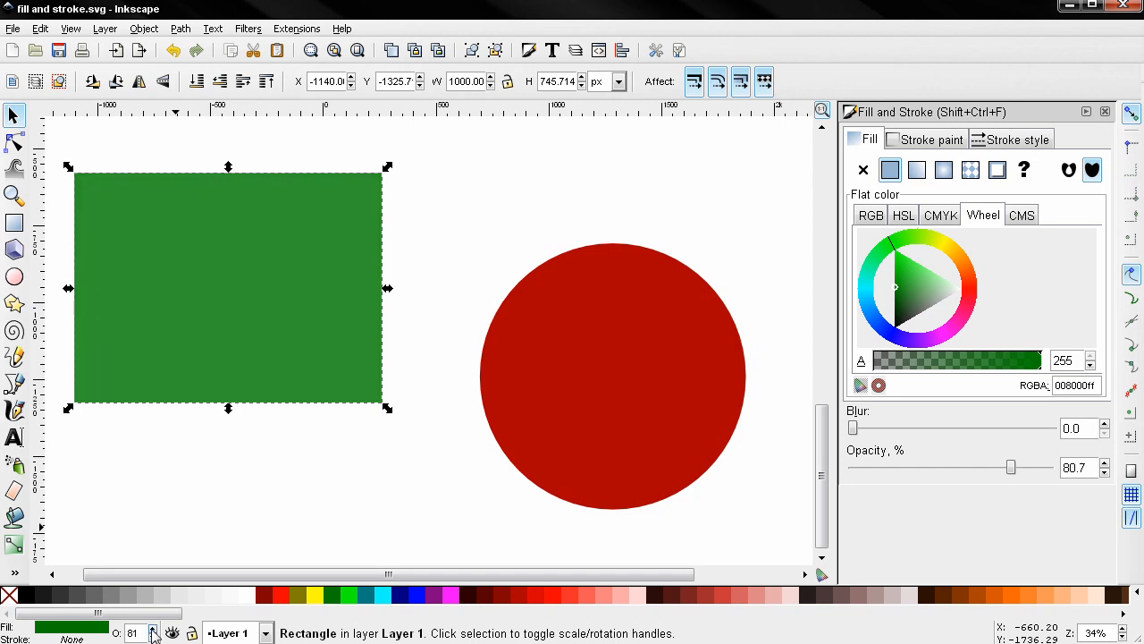
{"action": "left_click_drag", "start_coordinate": [1012, 469], "coordinate": [1030, 469]}
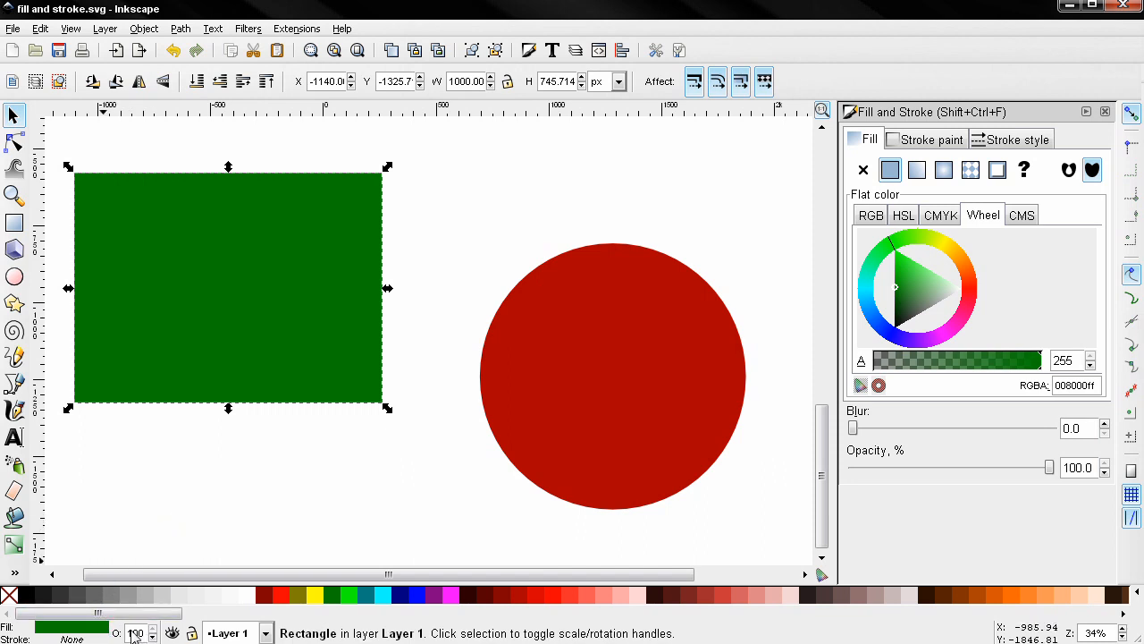
{"action": "mouse_move", "coordinate": [161, 598]}
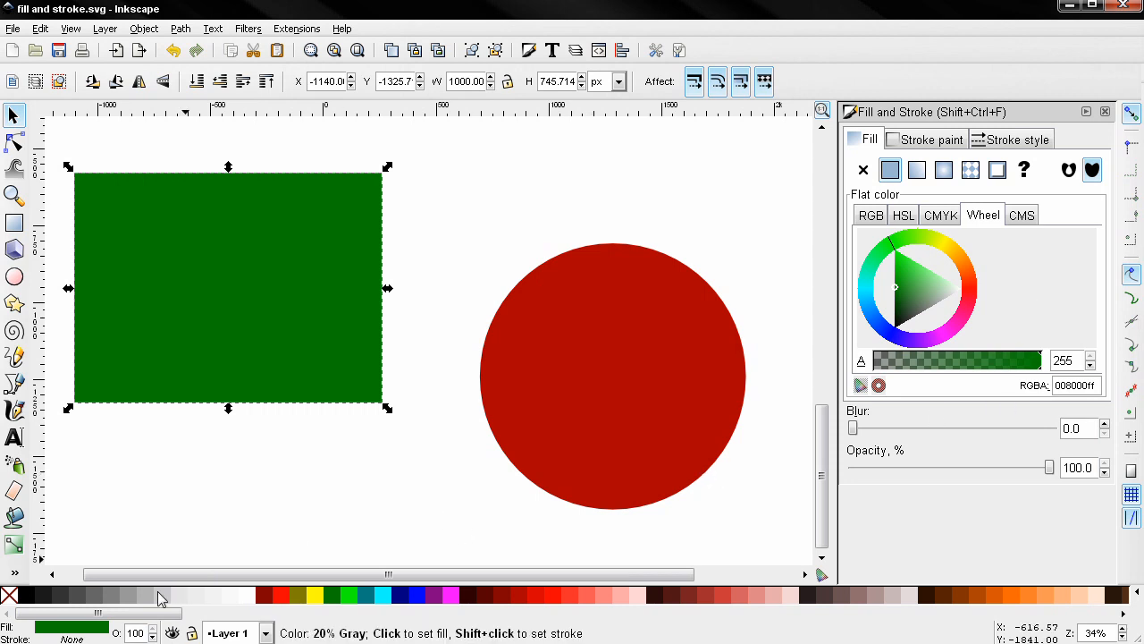
{"action": "mouse_move", "coordinate": [571, 397]}
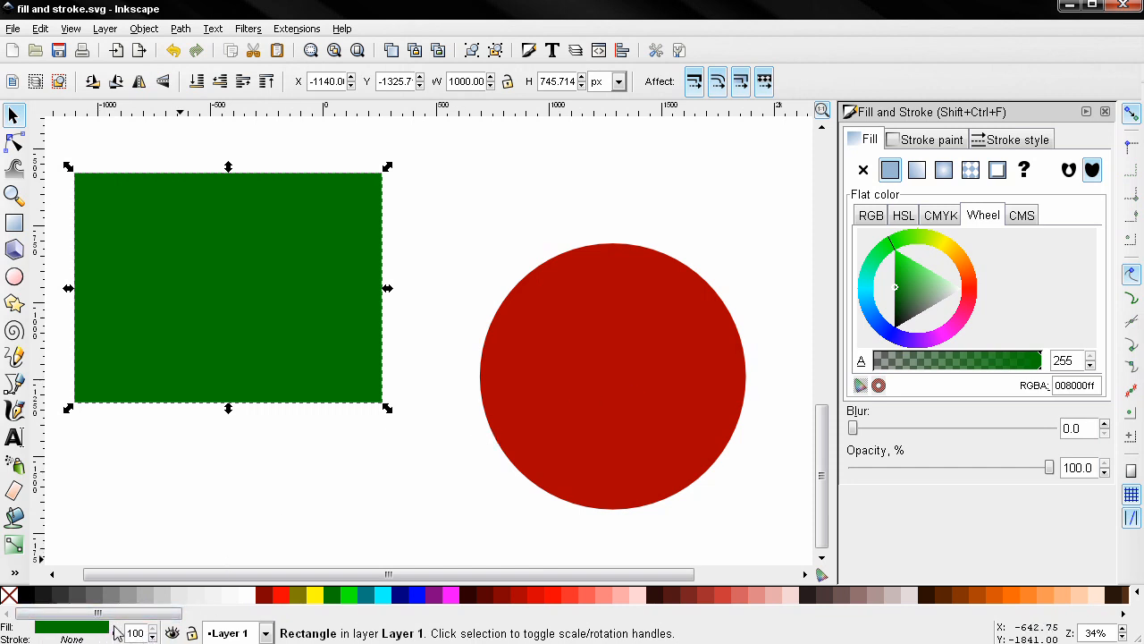
{"action": "mouse_move", "coordinate": [551, 509]}
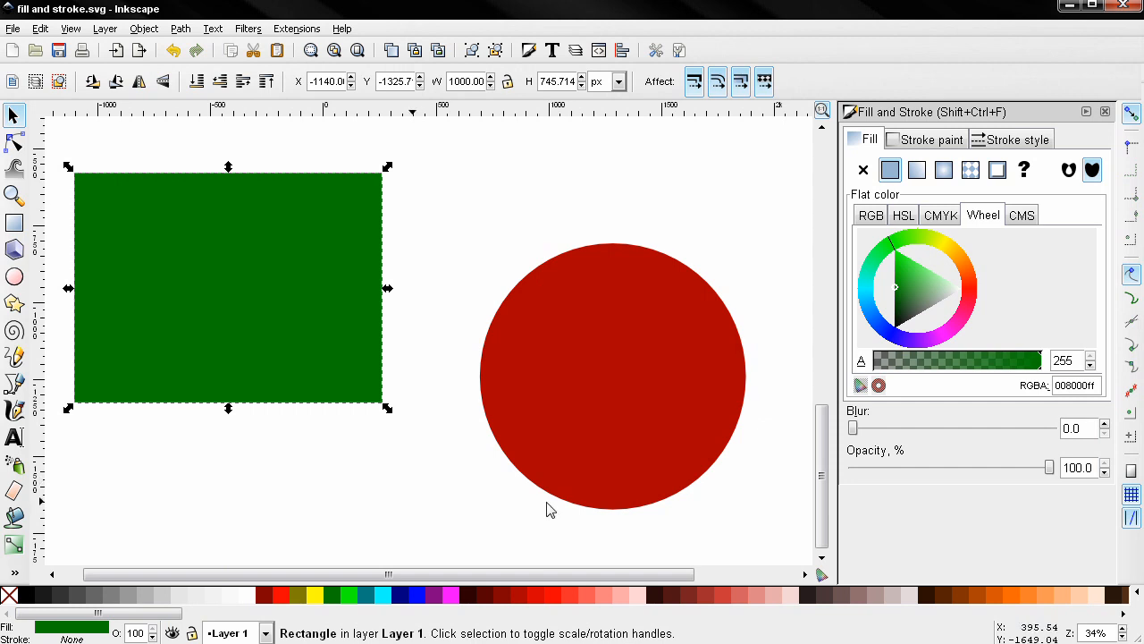
{"action": "mouse_move", "coordinate": [786, 365]}
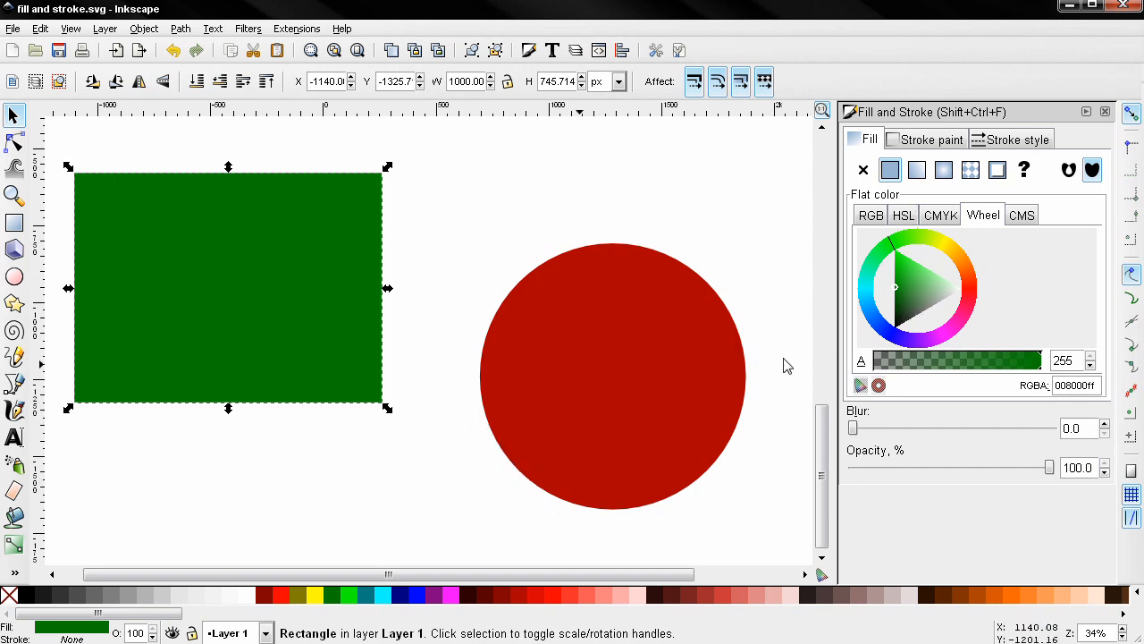
{"action": "mouse_move", "coordinate": [586, 375]}
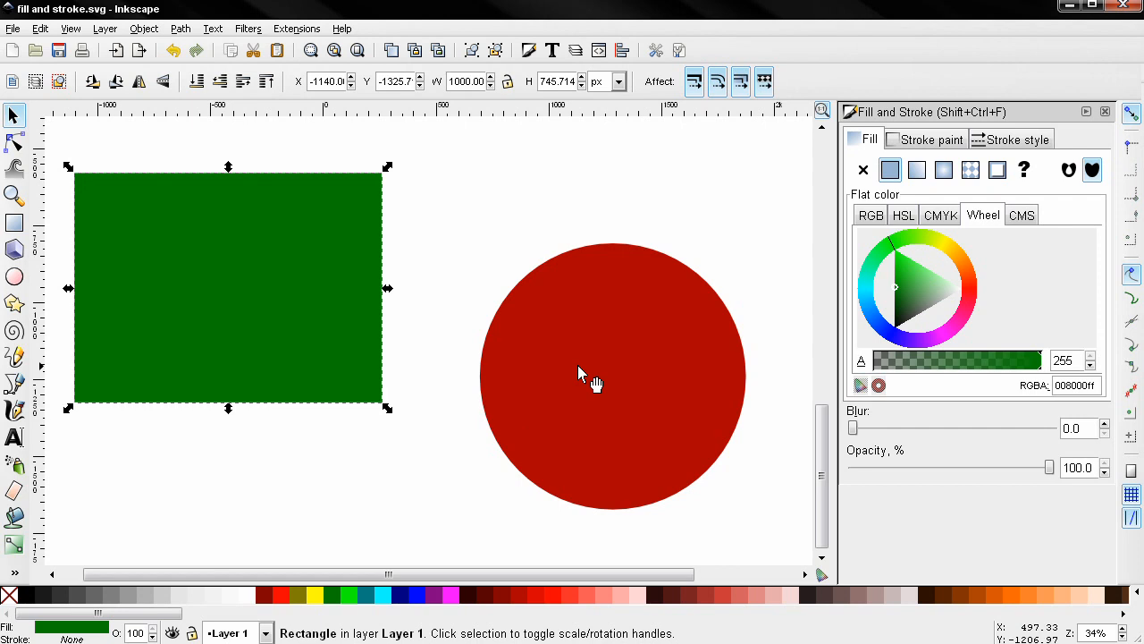
{"action": "mouse_move", "coordinate": [601, 384]}
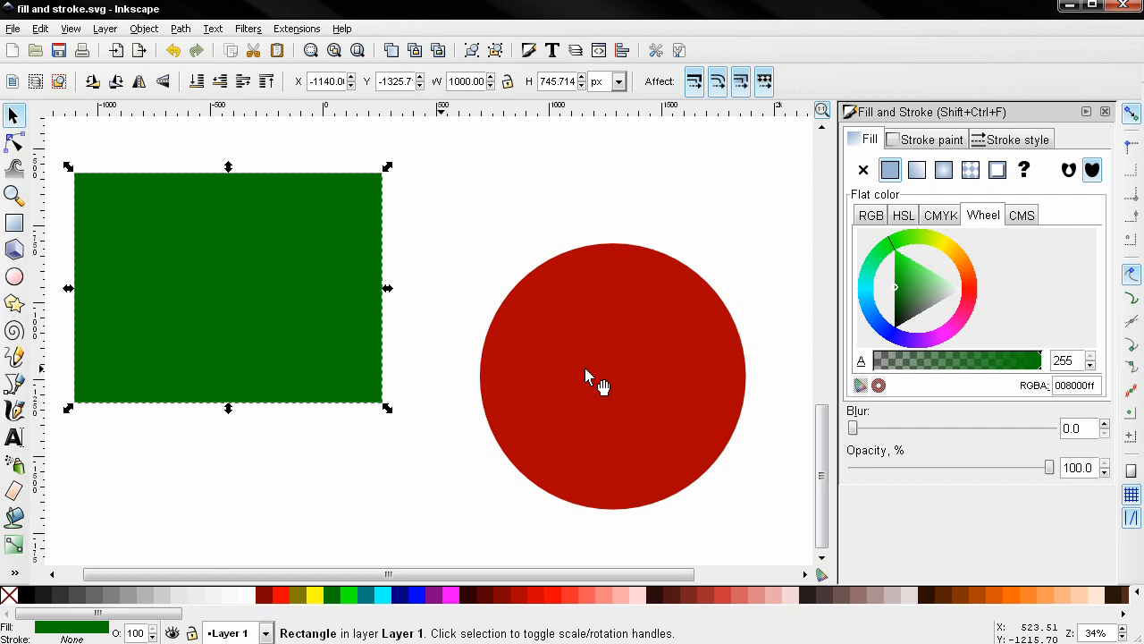
{"action": "left_click", "coordinate": [612, 375]}
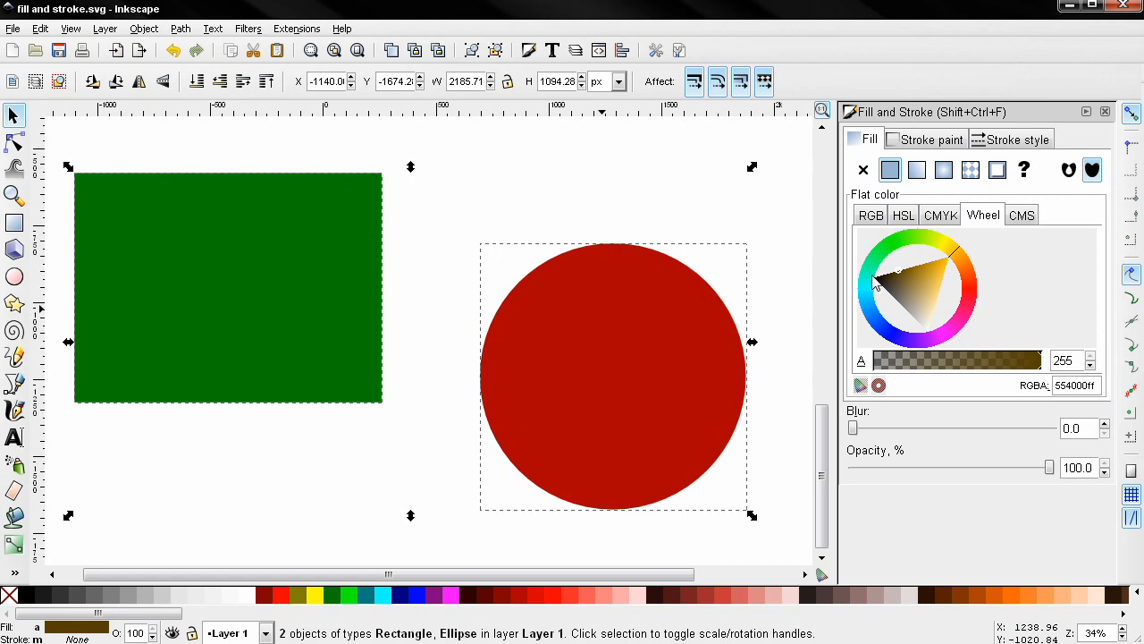
{"action": "mouse_move", "coordinate": [545, 358]}
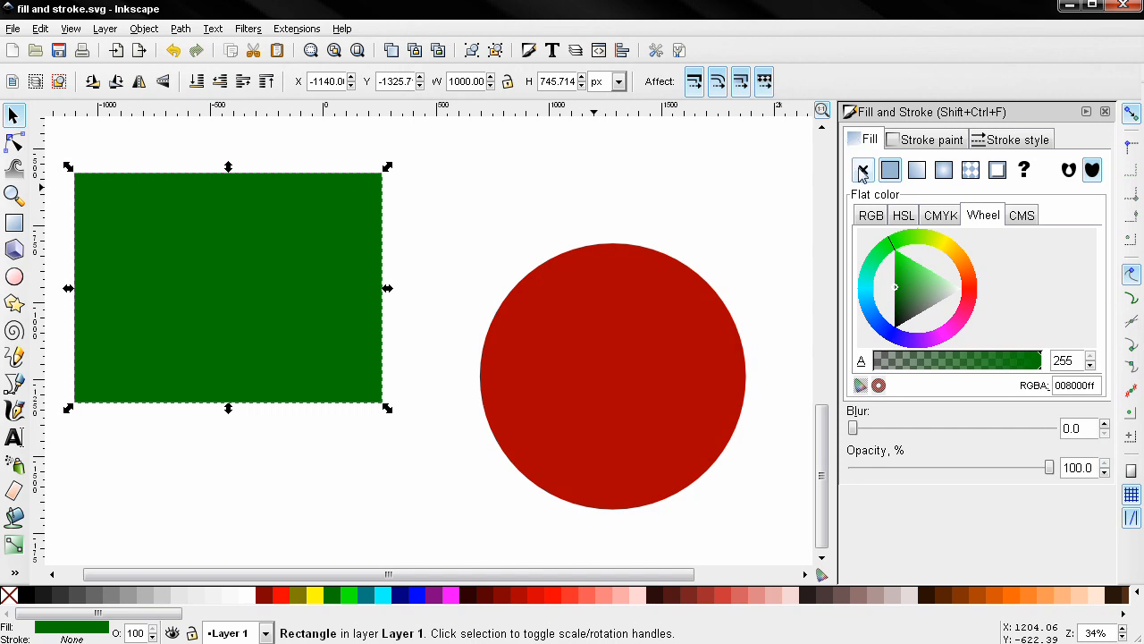
Set the rectangle's fill to No paint and deselect it.
{"action": "left_click", "coordinate": [861, 170]}
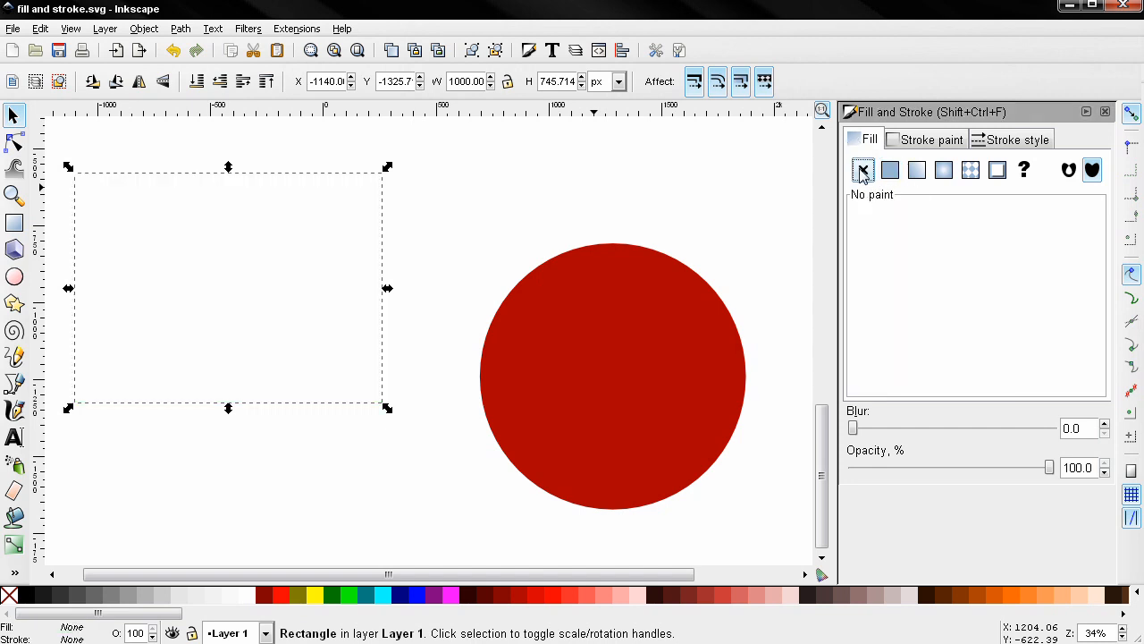
{"action": "left_click", "coordinate": [251, 211]}
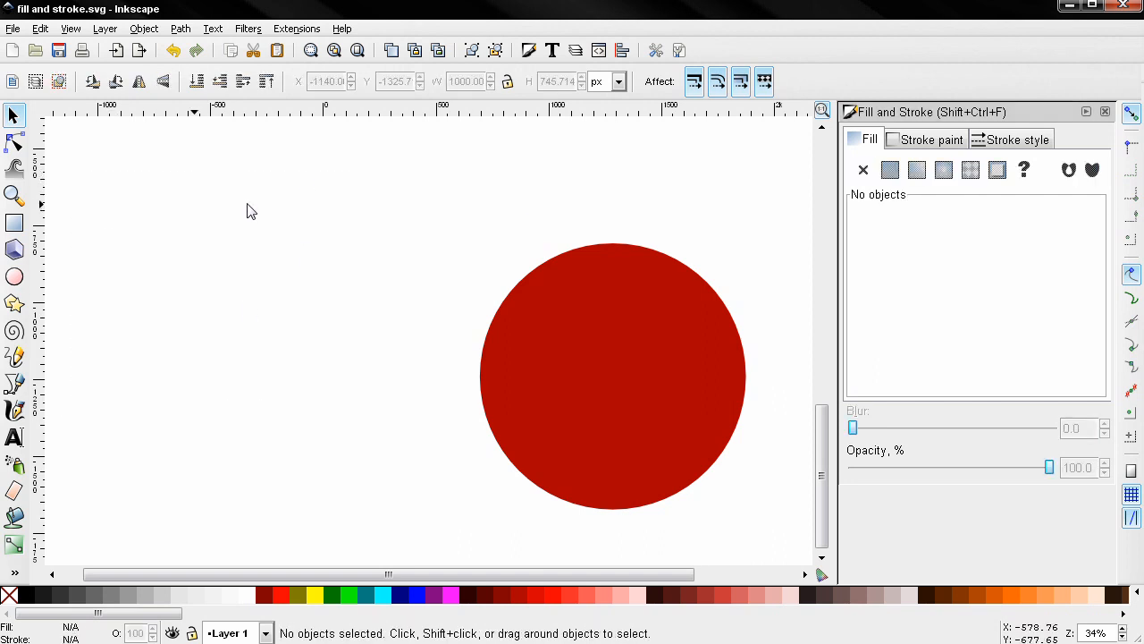
{"action": "mouse_move", "coordinate": [229, 243]}
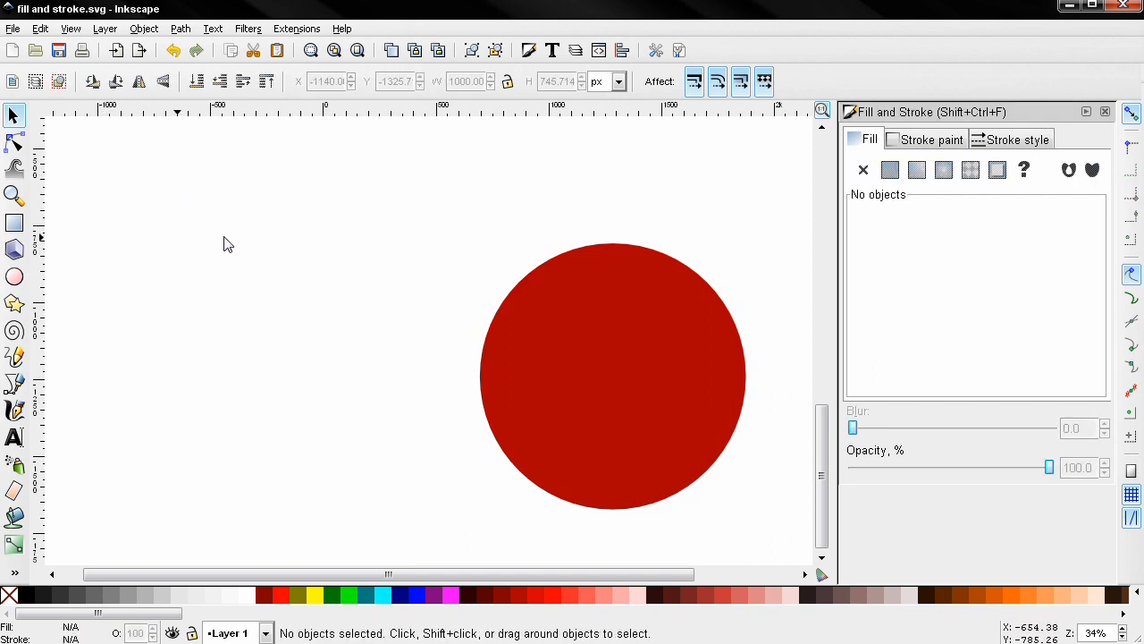
{"action": "mouse_move", "coordinate": [400, 340]}
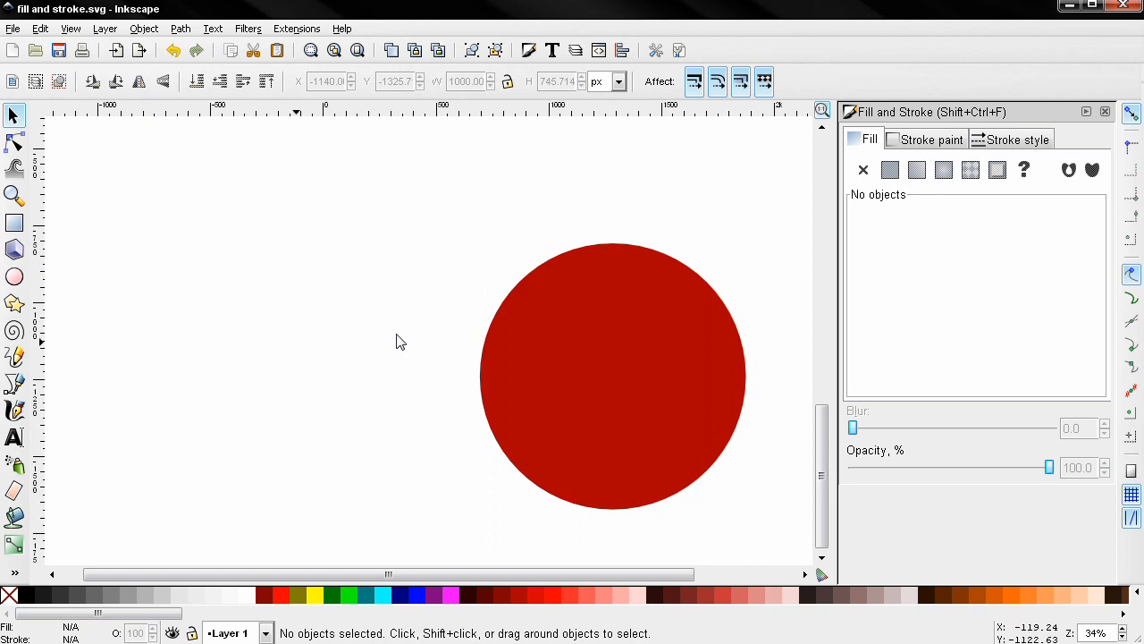
{"action": "mouse_move", "coordinate": [401, 321]}
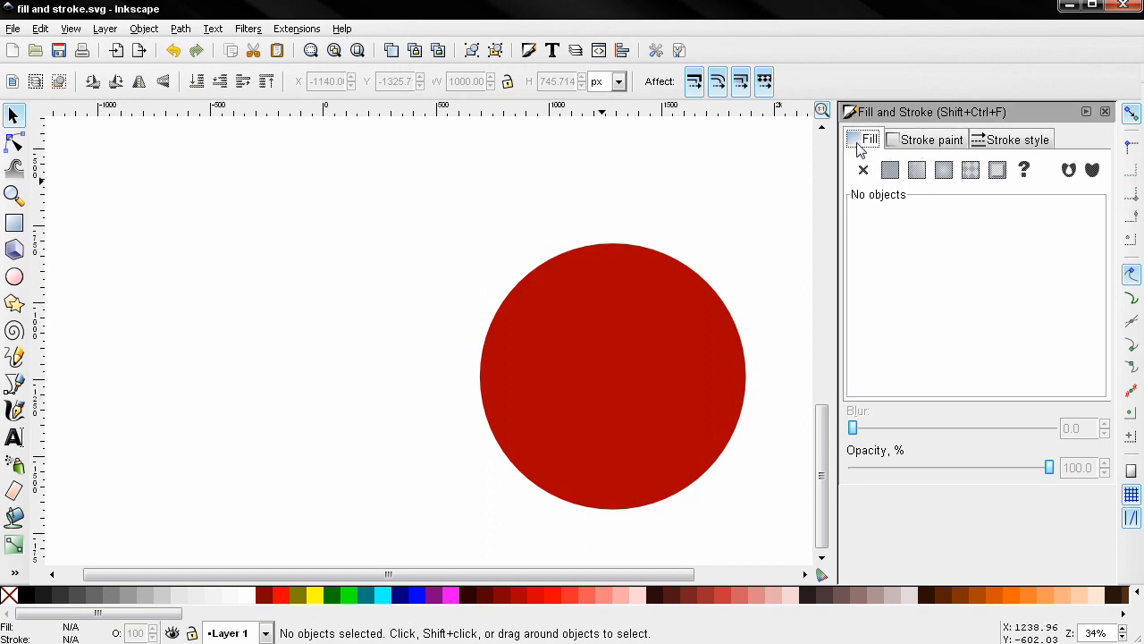
{"action": "mouse_move", "coordinate": [393, 311]}
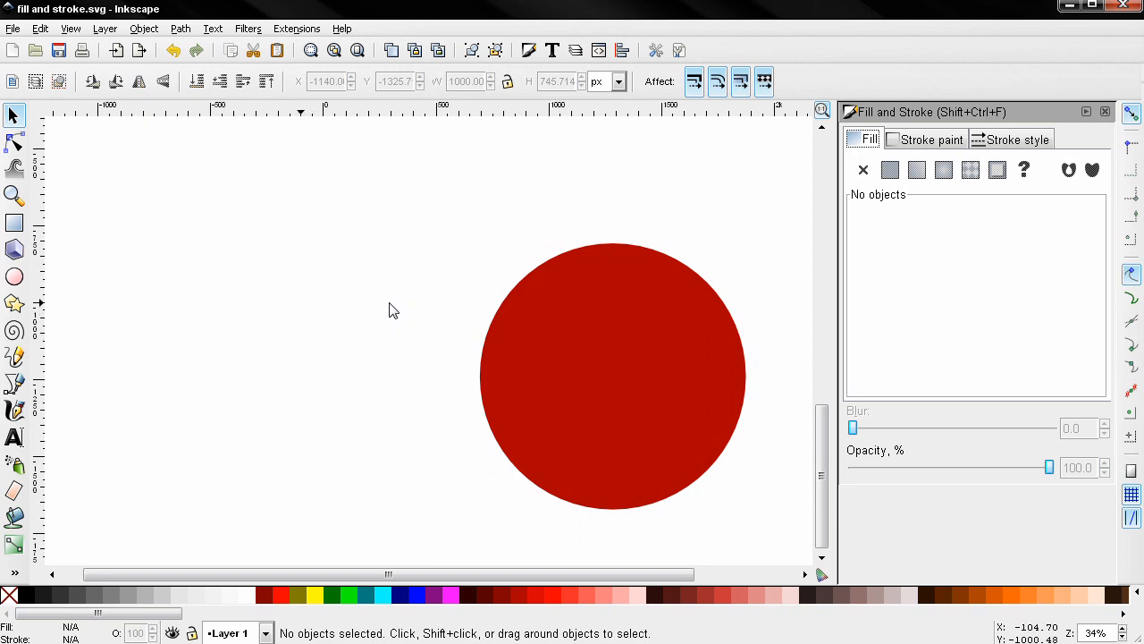
{"action": "mouse_move", "coordinate": [34, 125]}
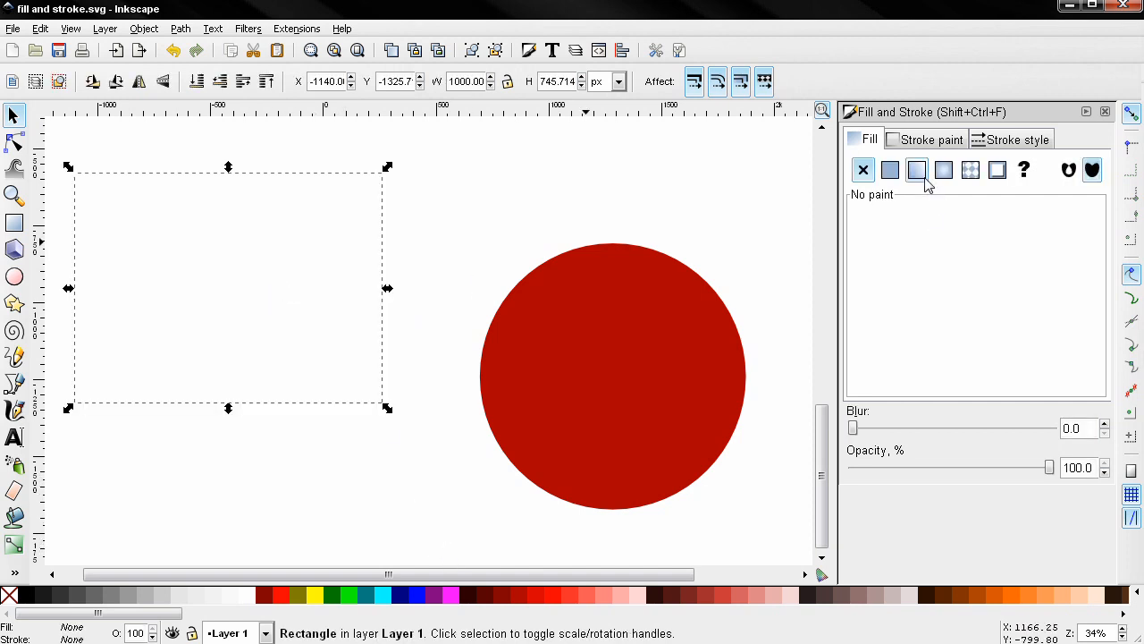
Restore the rectangle's fill to Flat color so it shows green again.
{"action": "left_click", "coordinate": [891, 170]}
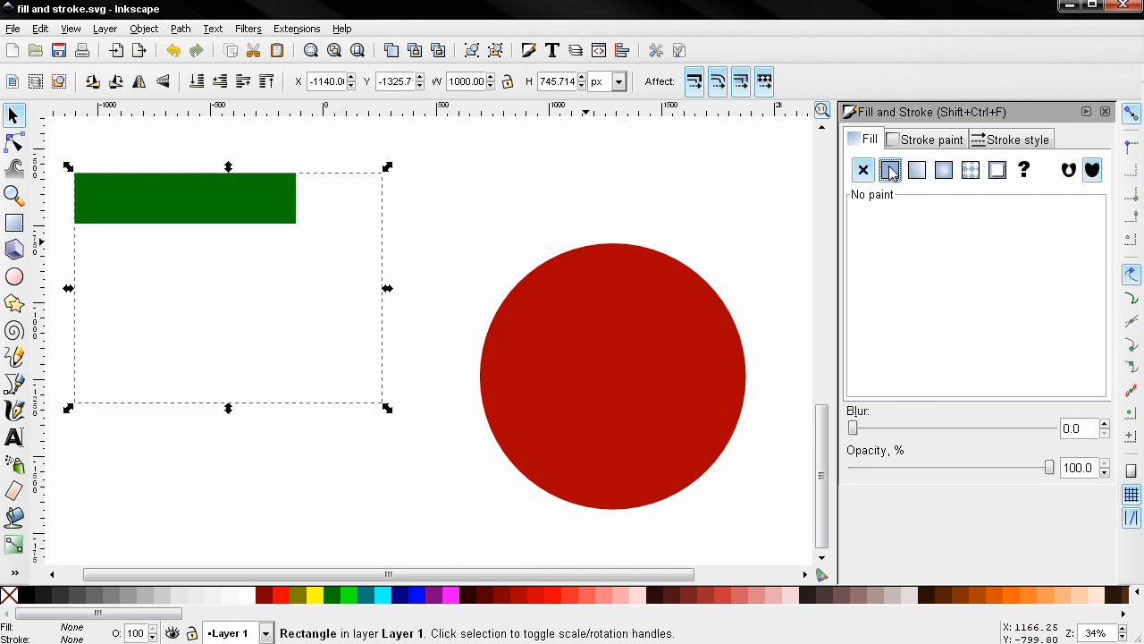
{"action": "left_click", "coordinate": [890, 169]}
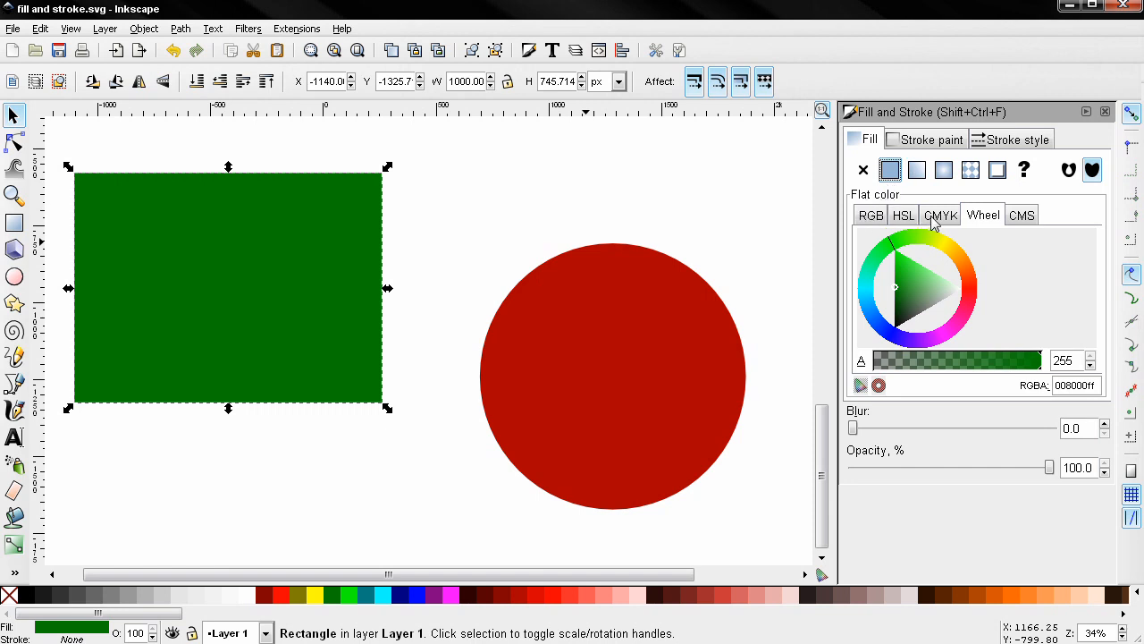
{"action": "mouse_move", "coordinate": [905, 222]}
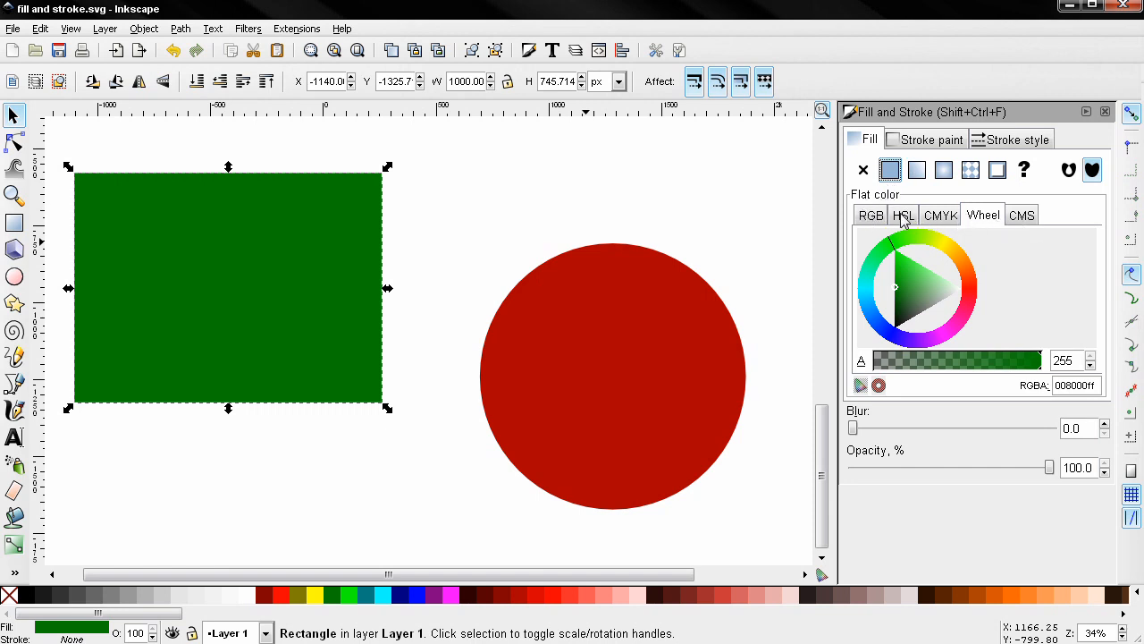
{"action": "mouse_move", "coordinate": [923, 223]}
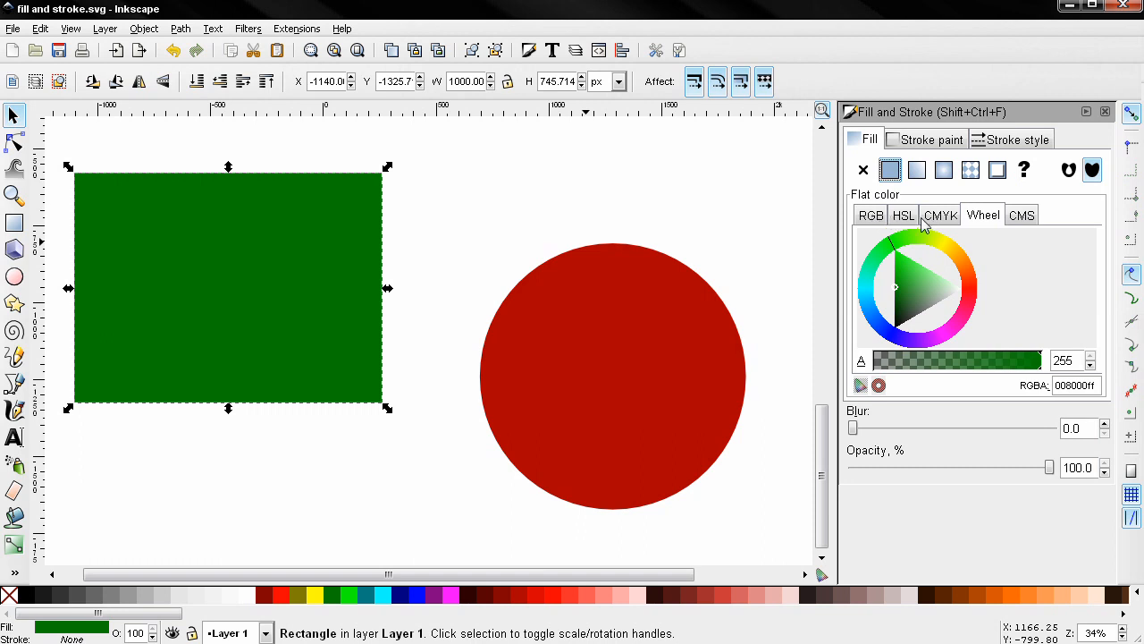
{"action": "mouse_move", "coordinate": [867, 223]}
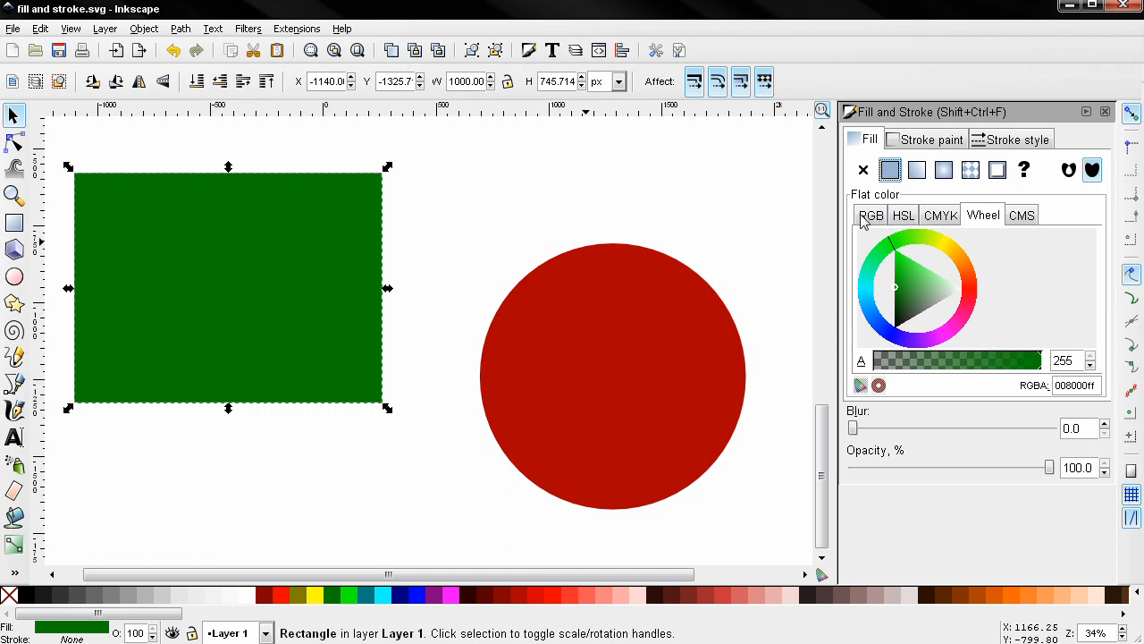
{"action": "mouse_move", "coordinate": [916, 238]}
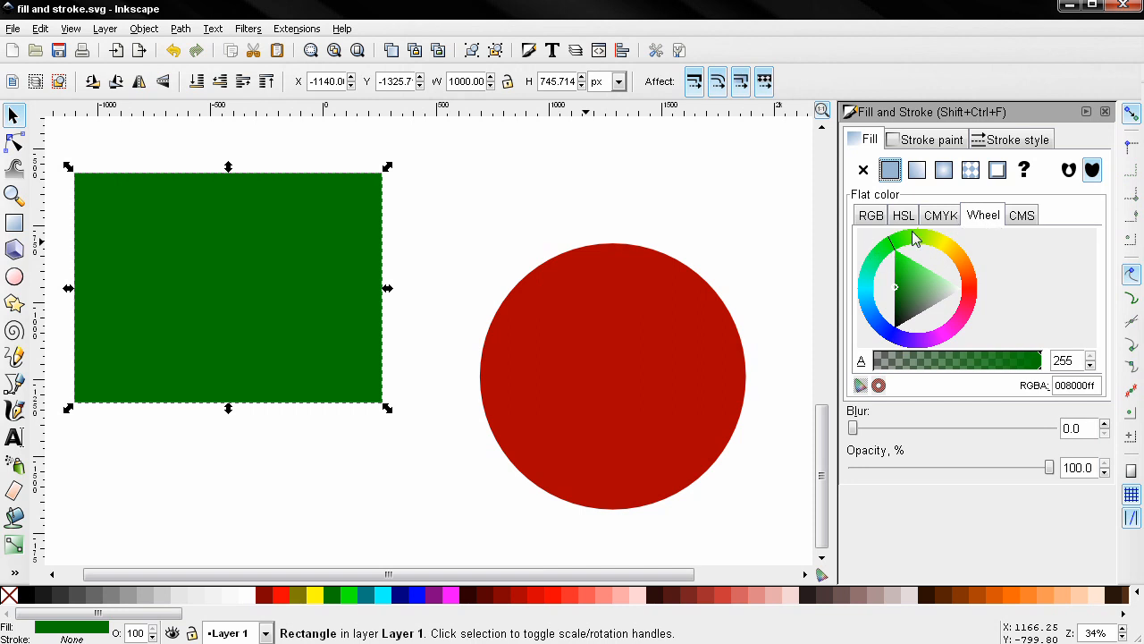
{"action": "mouse_move", "coordinate": [879, 226]}
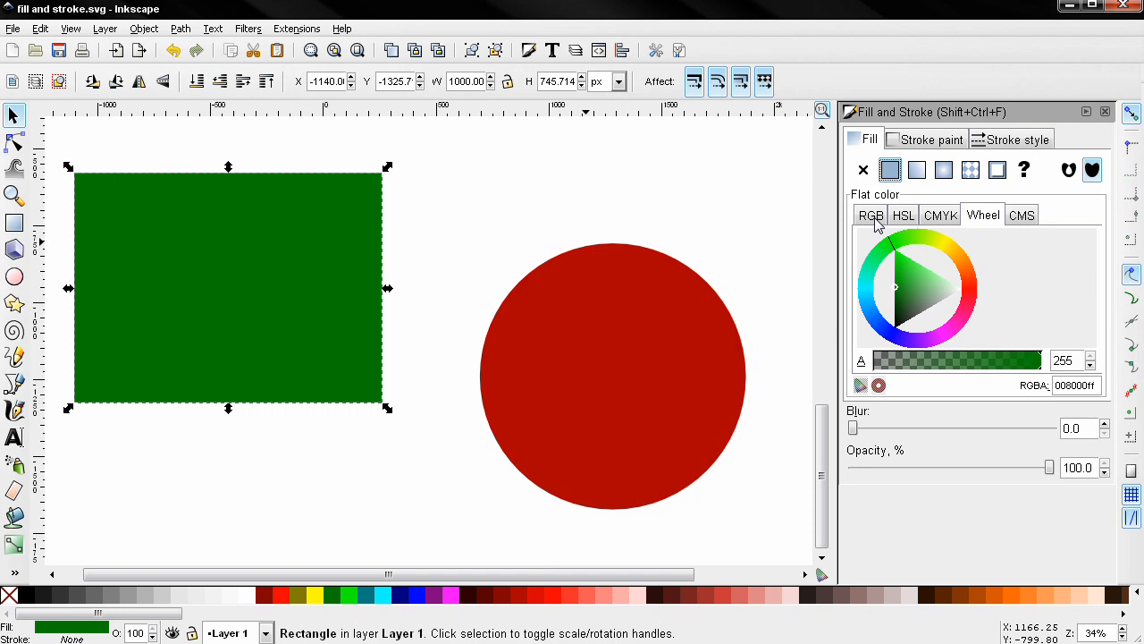
Switch the fill to RGB sliders and drag them down toward solid black.
{"action": "left_click", "coordinate": [870, 214]}
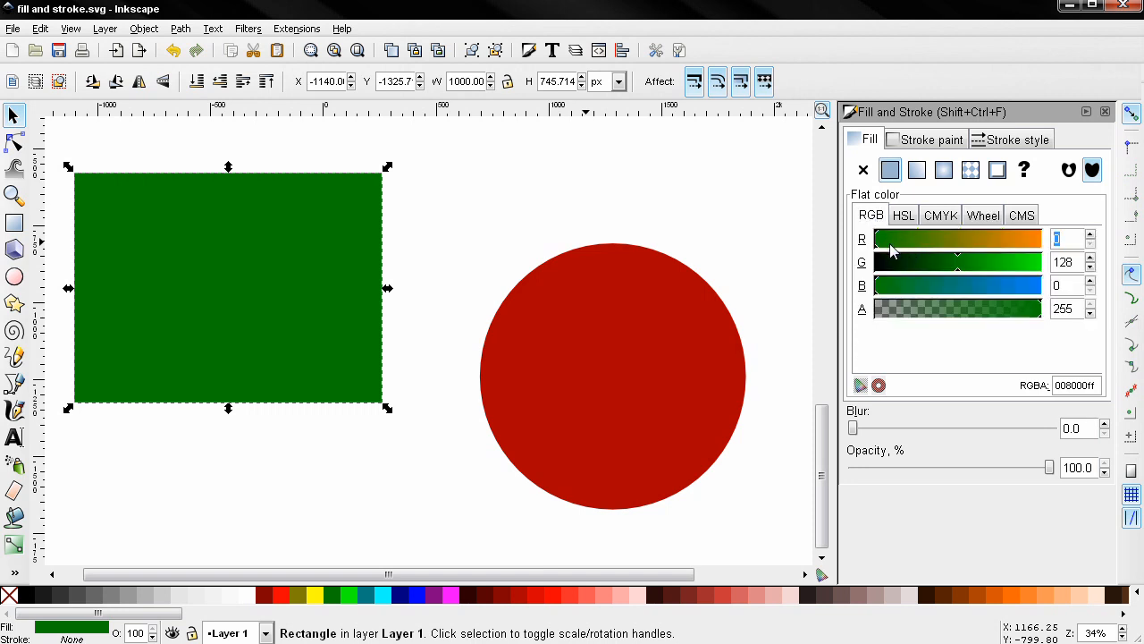
{"action": "mouse_move", "coordinate": [867, 268]}
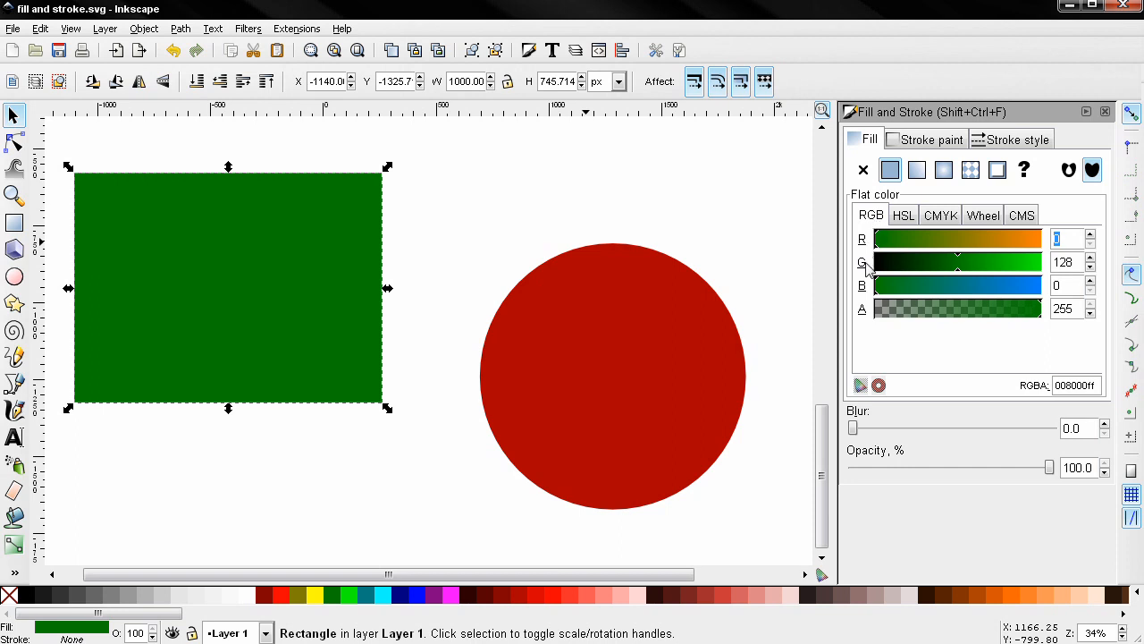
{"action": "mouse_move", "coordinate": [962, 276]}
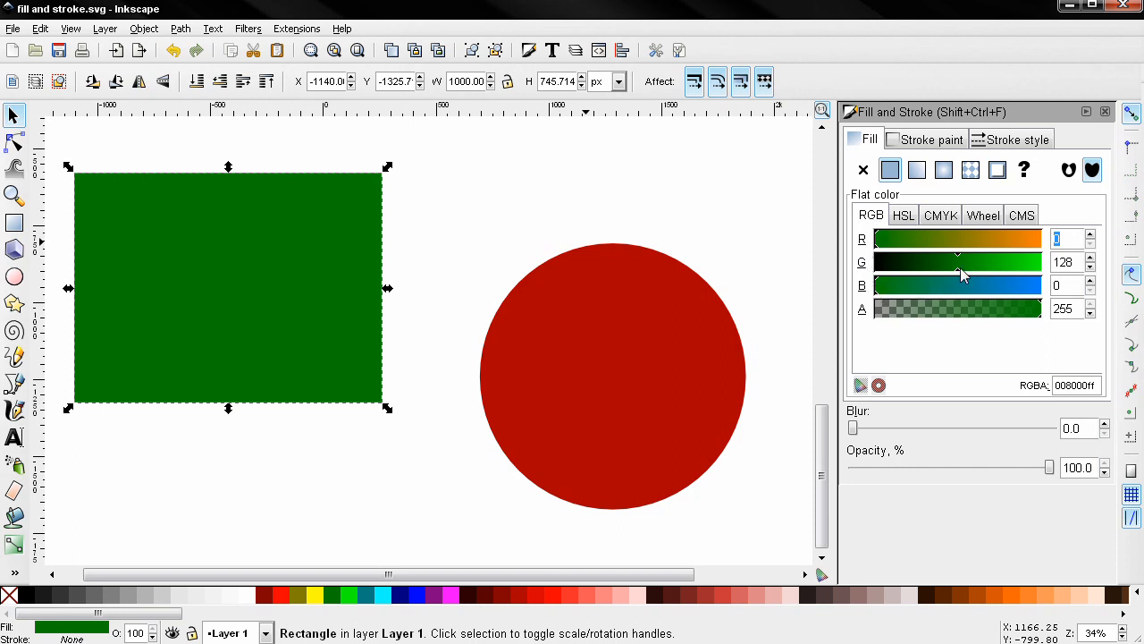
{"action": "mouse_move", "coordinate": [959, 321]}
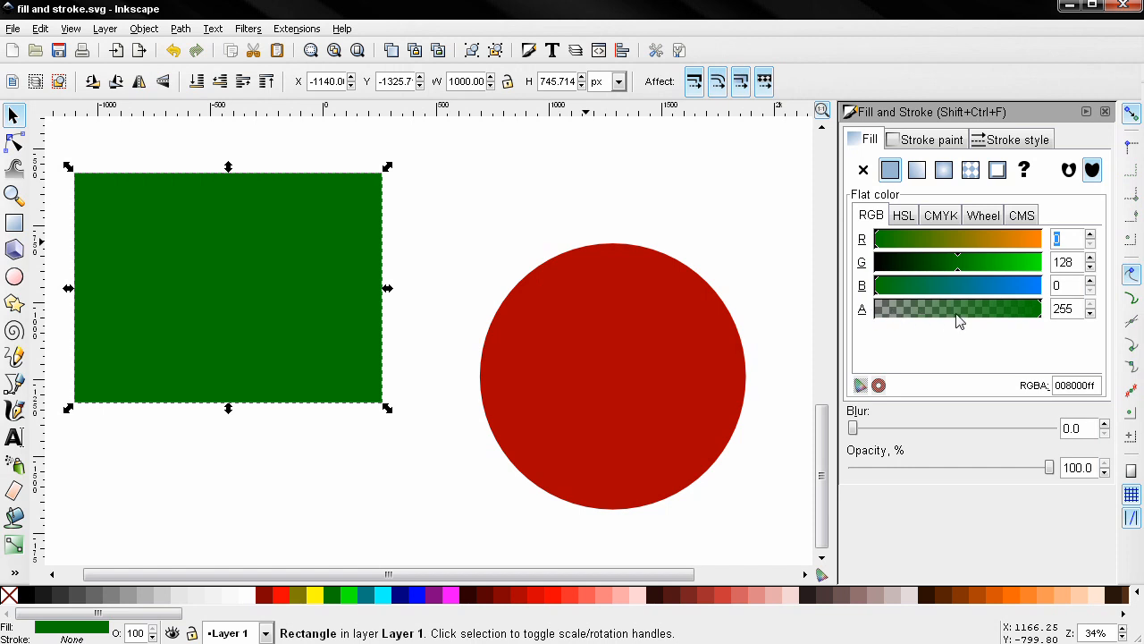
{"action": "mouse_move", "coordinate": [1044, 320]}
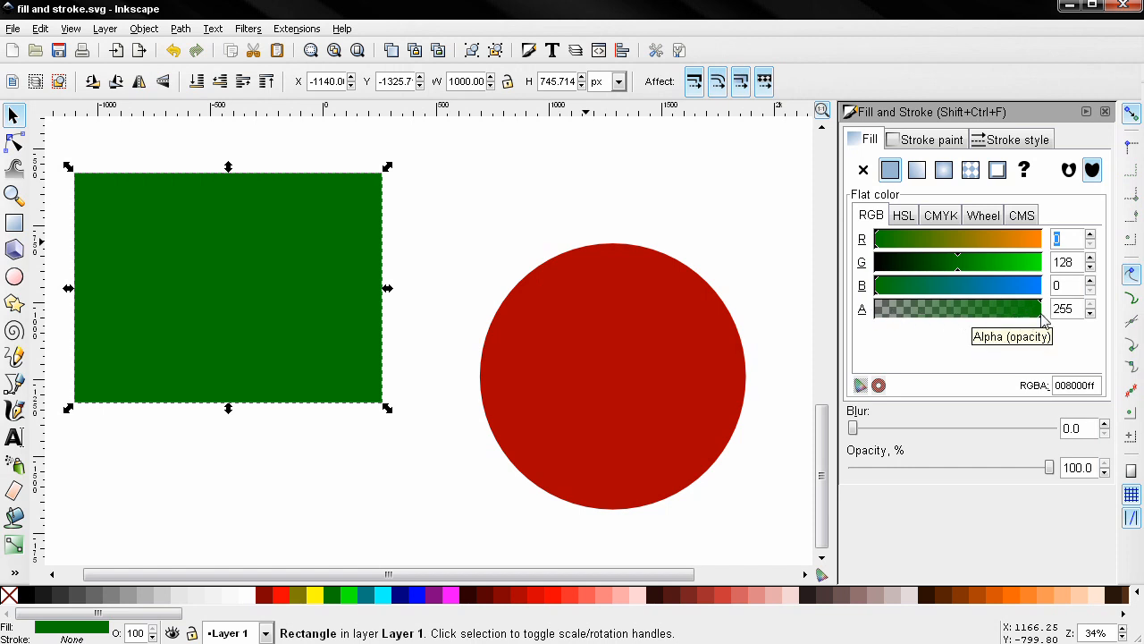
{"action": "left_click_drag", "start_coordinate": [1040, 307], "coordinate": [1005, 307]}
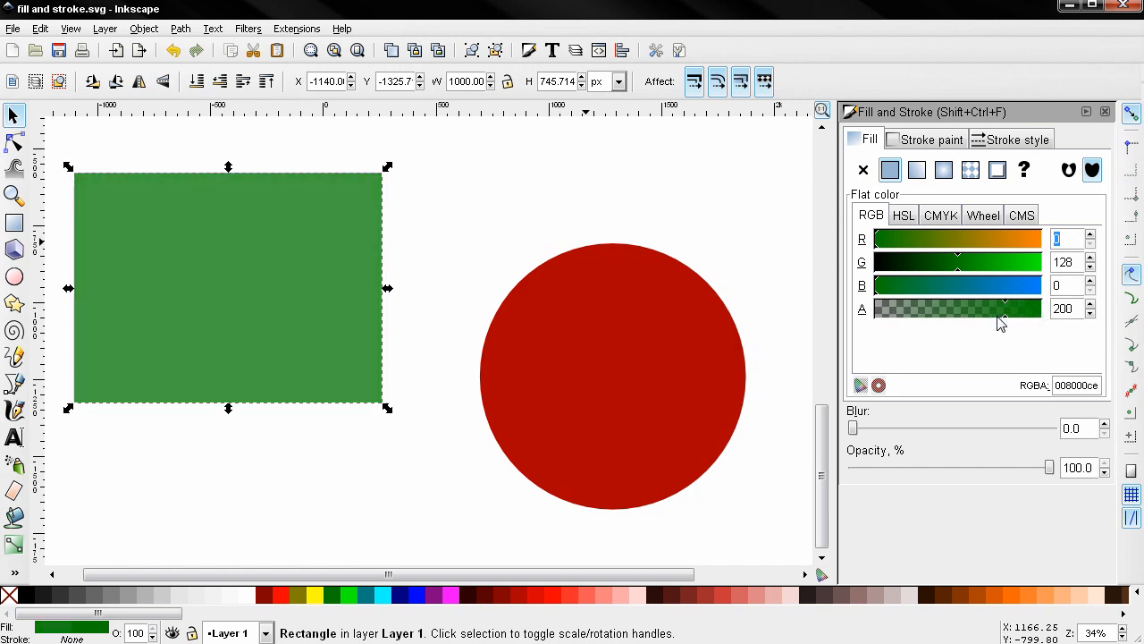
{"action": "left_click_drag", "start_coordinate": [1001, 308], "coordinate": [933, 308]}
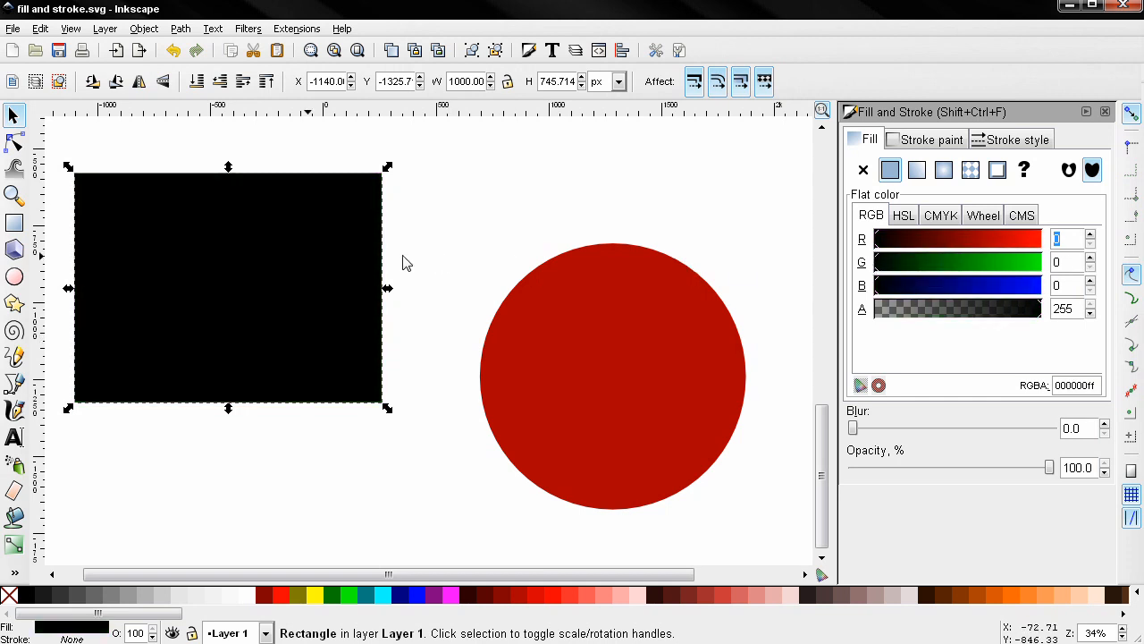
Drag the R slider up toward the purple value of 136.
{"action": "left_click_drag", "start_coordinate": [894, 239], "coordinate": [1001, 239]}
{"action": "type", "text": "255"}
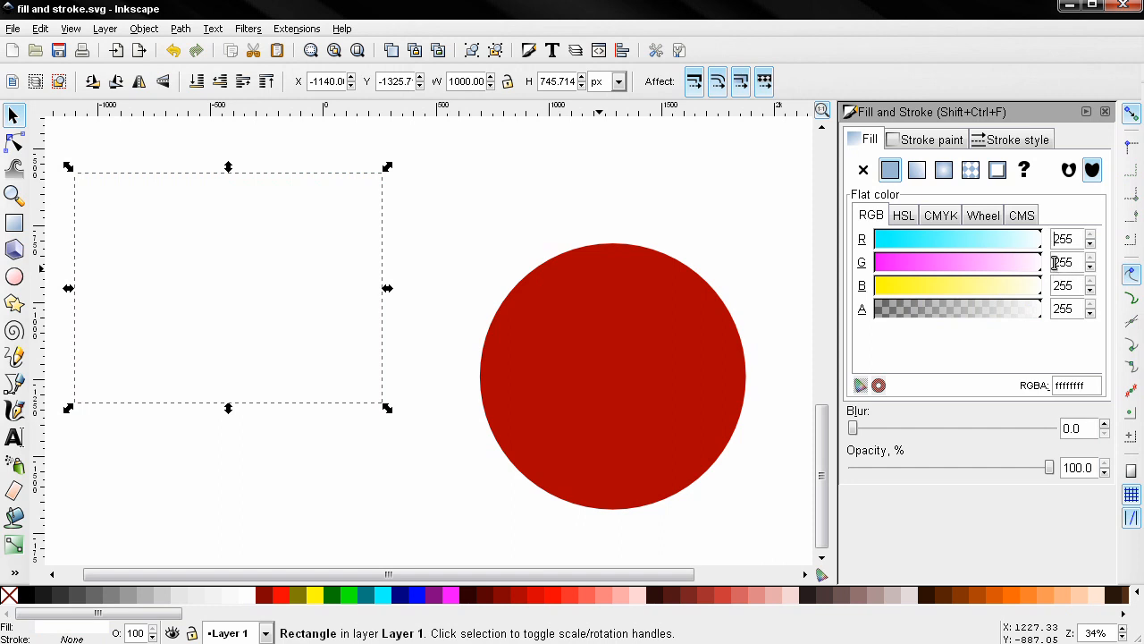
{"action": "mouse_move", "coordinate": [1040, 263]}
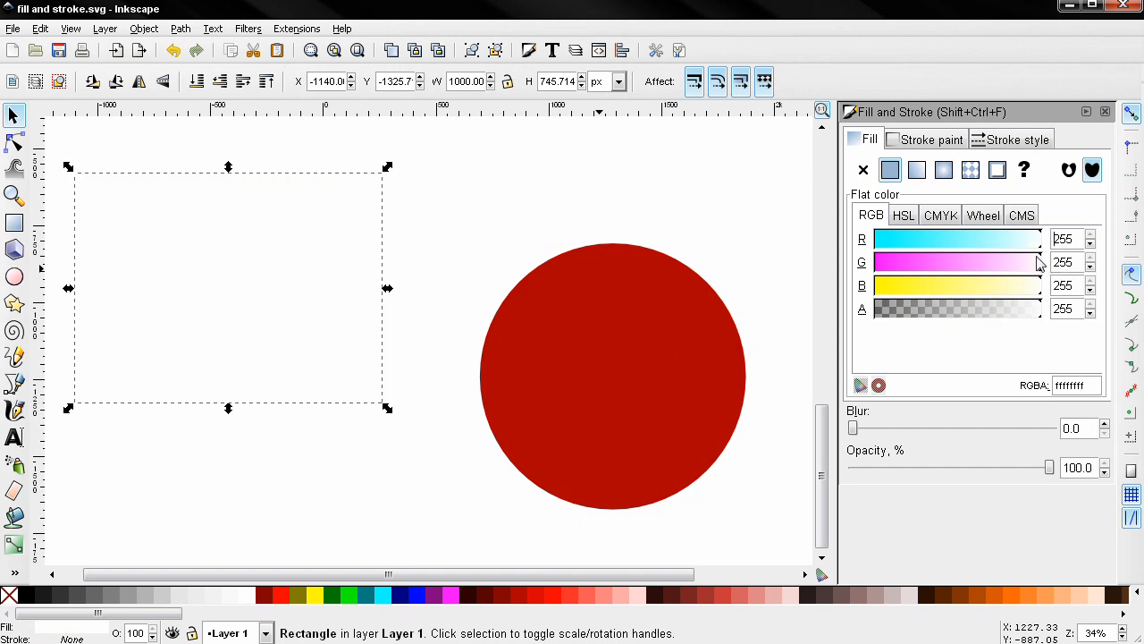
{"action": "mouse_move", "coordinate": [1037, 268]}
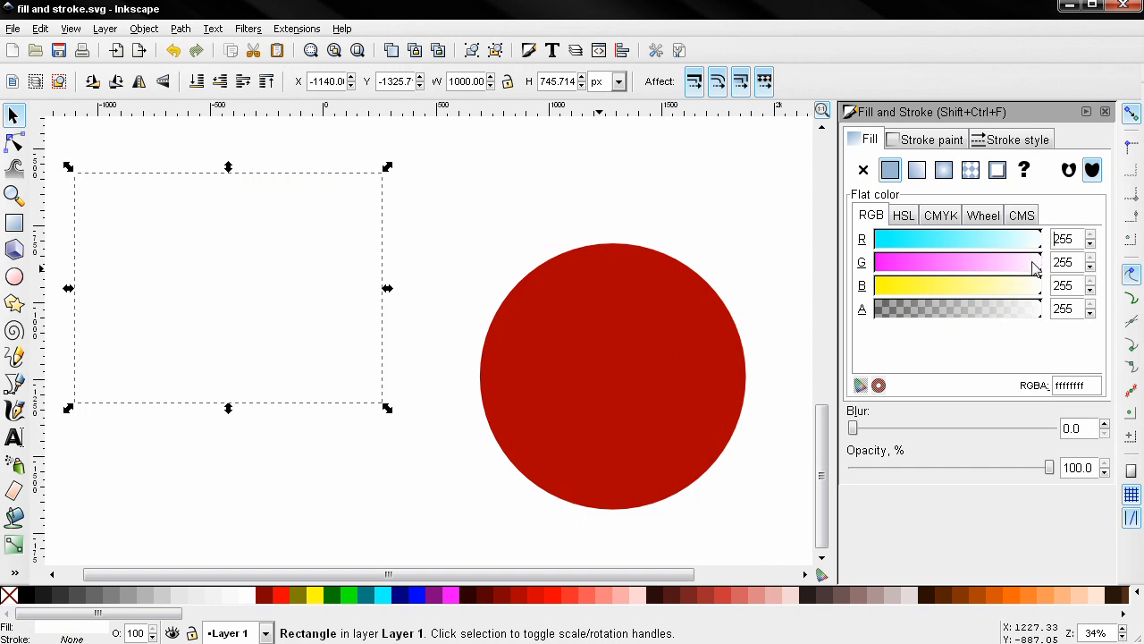
{"action": "mouse_move", "coordinate": [615, 464]}
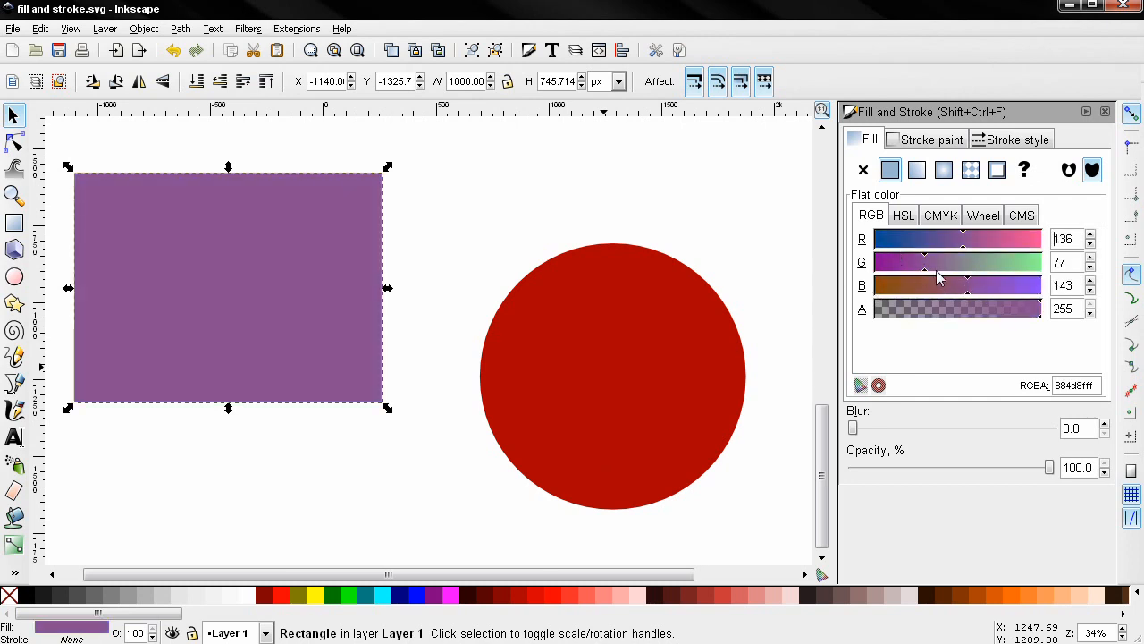
{"action": "mouse_move", "coordinate": [698, 234]}
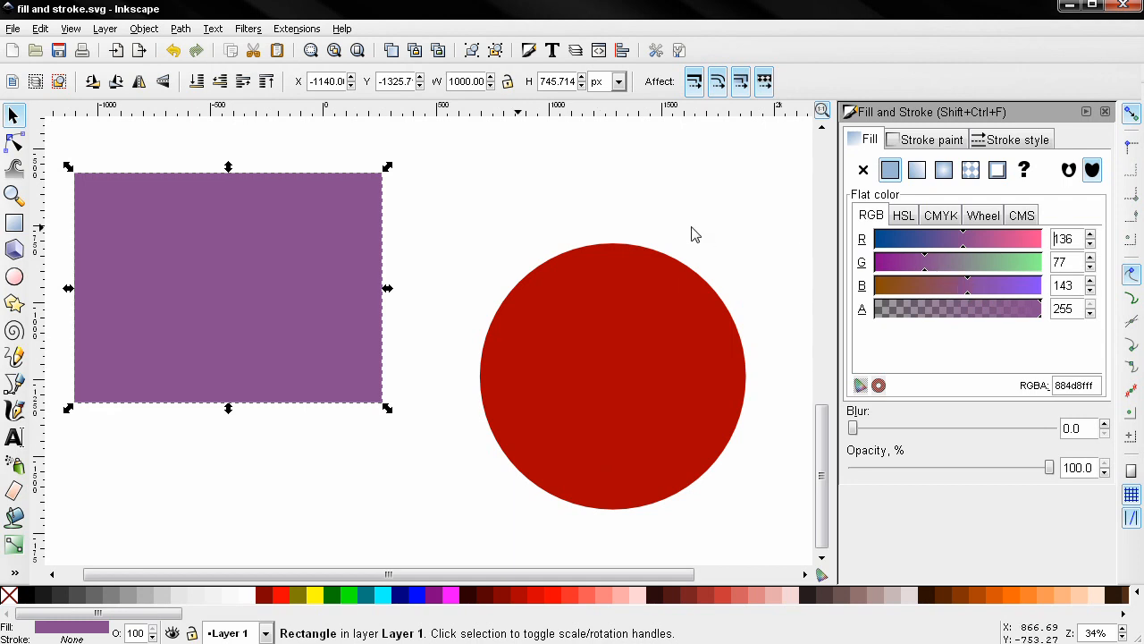
{"action": "mouse_move", "coordinate": [504, 290]}
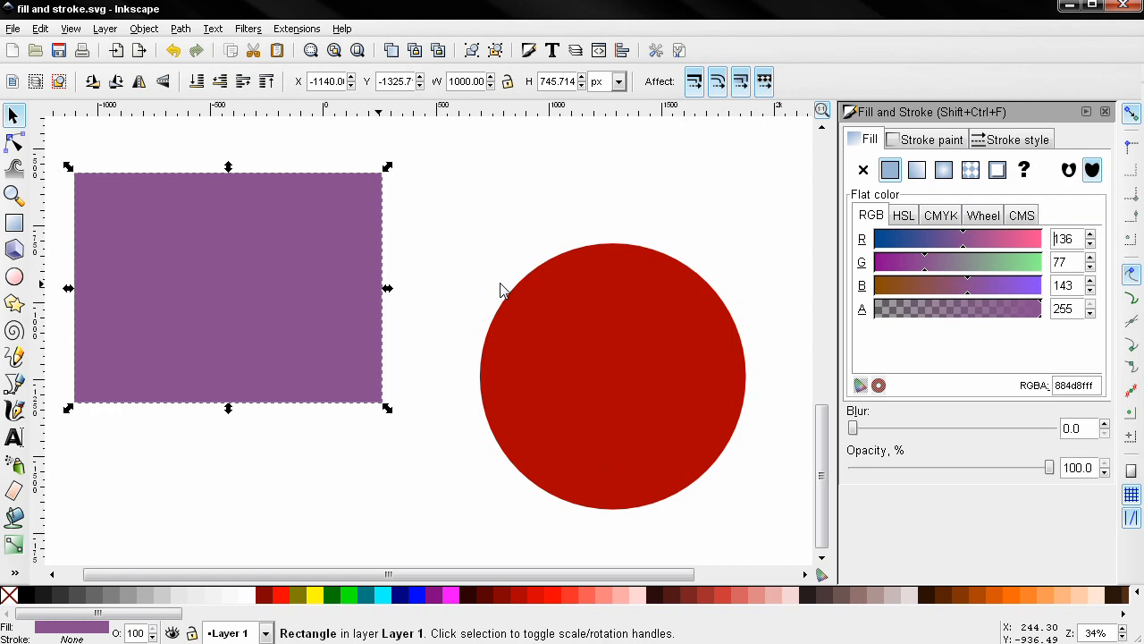
{"action": "mouse_move", "coordinate": [397, 240]}
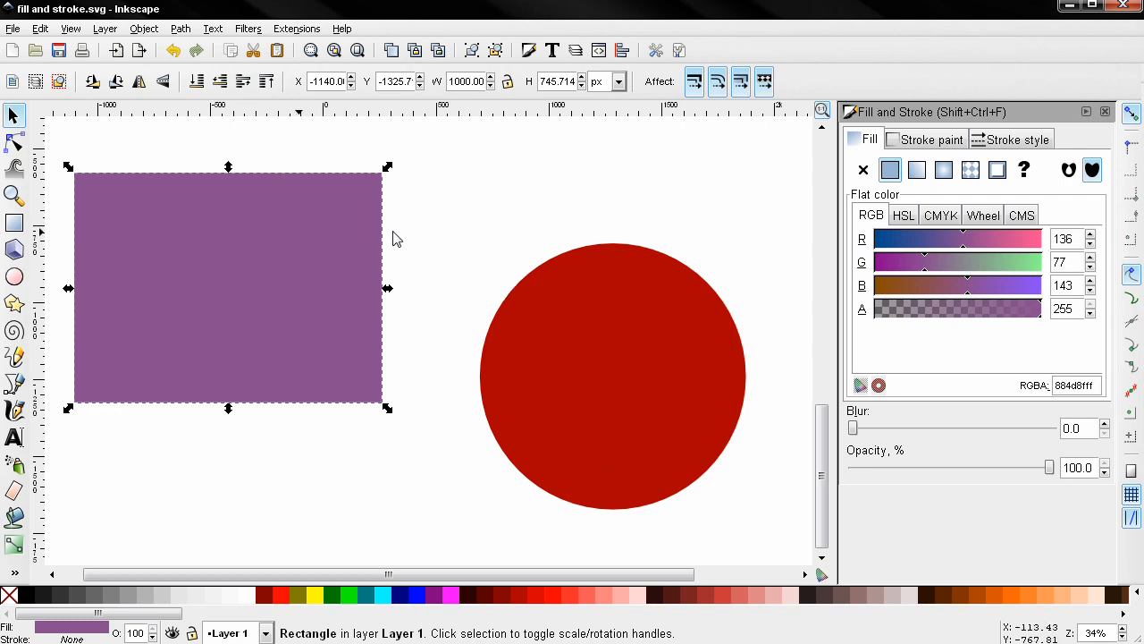
{"action": "mouse_move", "coordinate": [260, 336]}
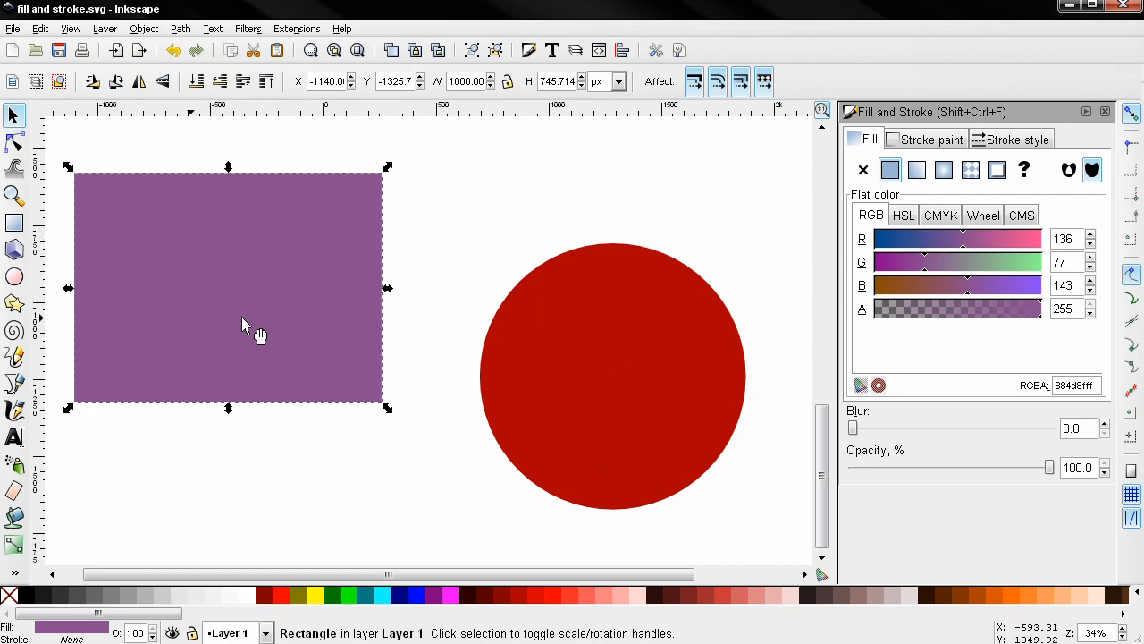
{"action": "mouse_move", "coordinate": [862, 247]}
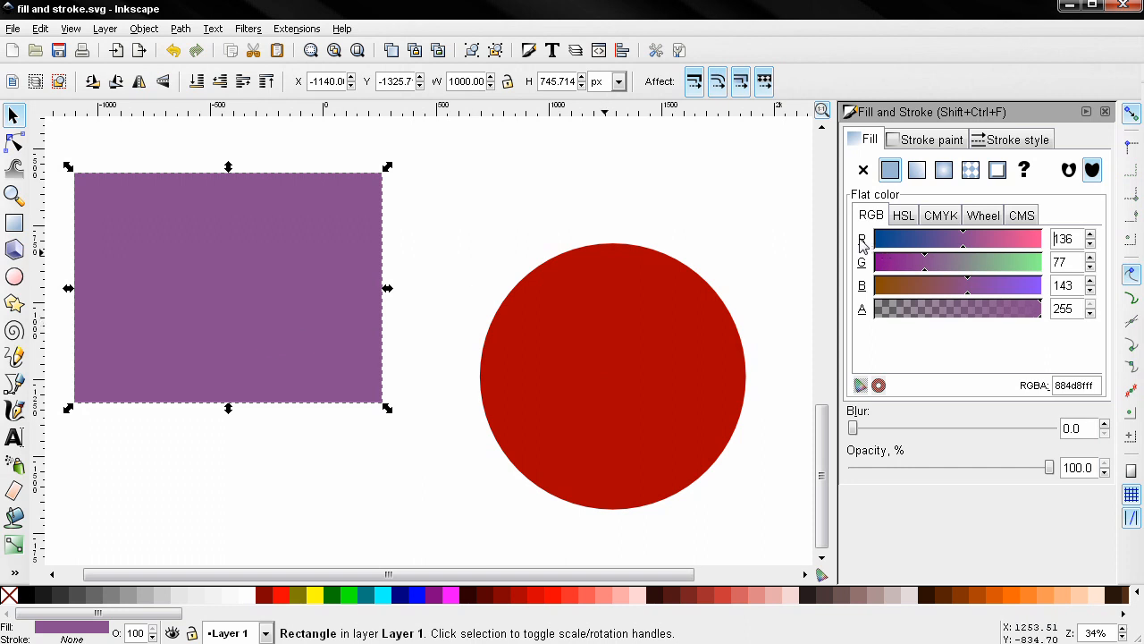
{"action": "mouse_move", "coordinate": [865, 300]}
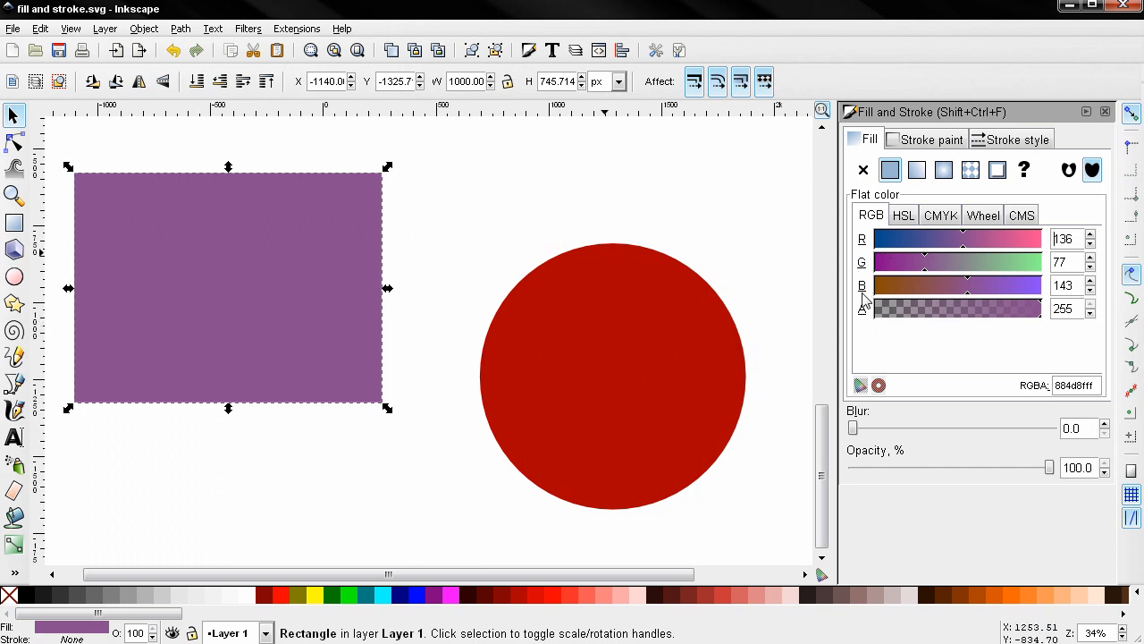
{"action": "mouse_move", "coordinate": [338, 275]}
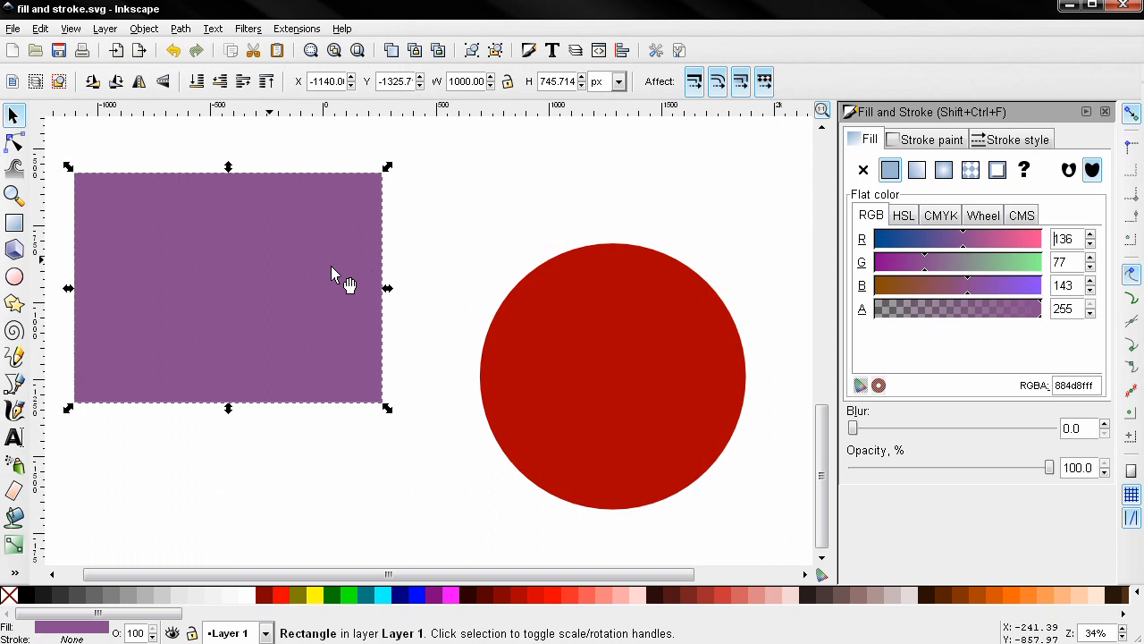
{"action": "mouse_move", "coordinate": [594, 227]}
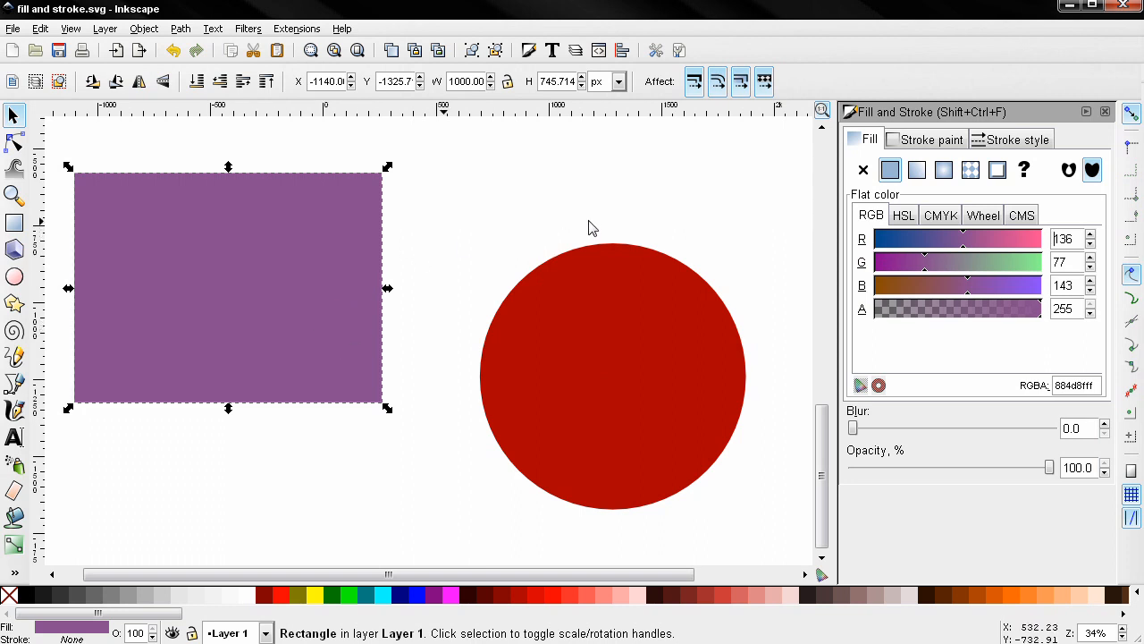
{"action": "mouse_move", "coordinate": [711, 242]}
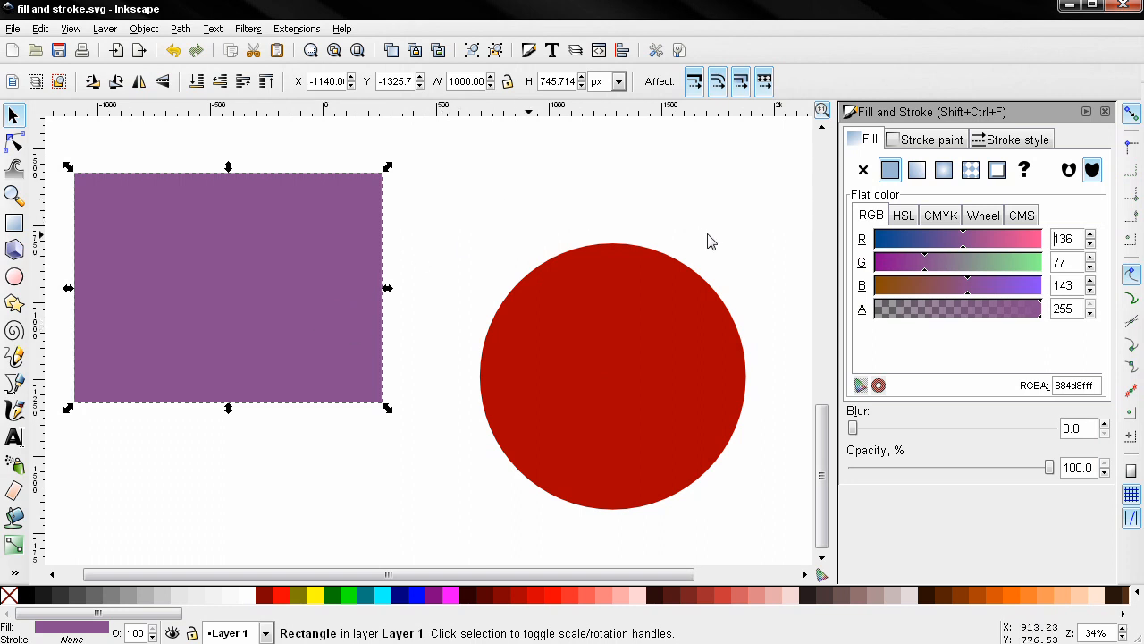
{"action": "mouse_move", "coordinate": [679, 222]}
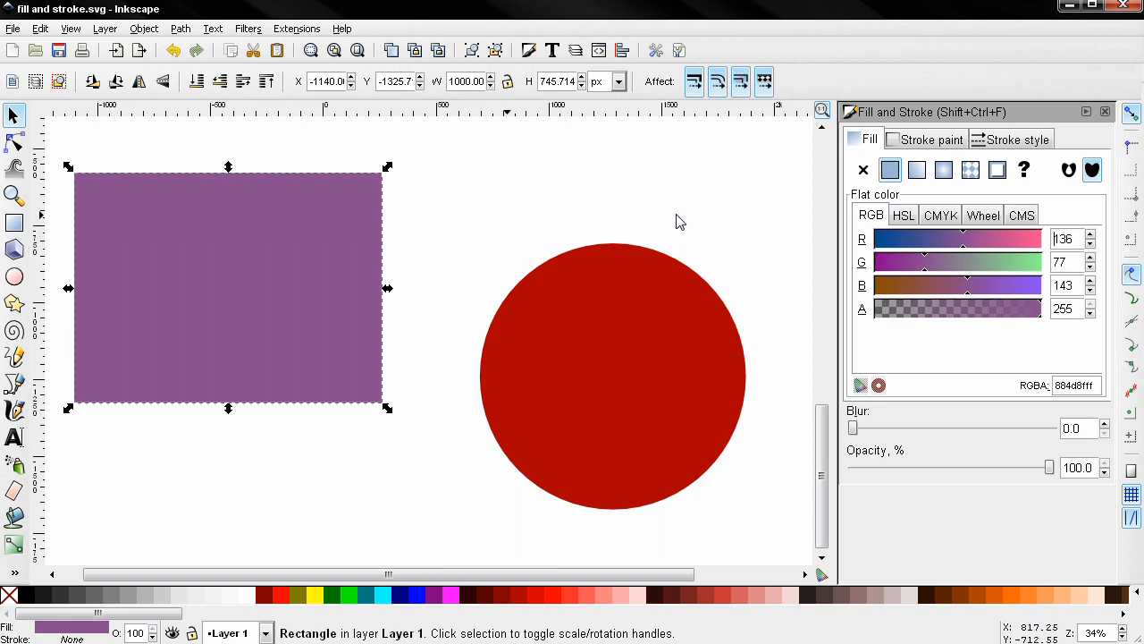
{"action": "mouse_move", "coordinate": [865, 226]}
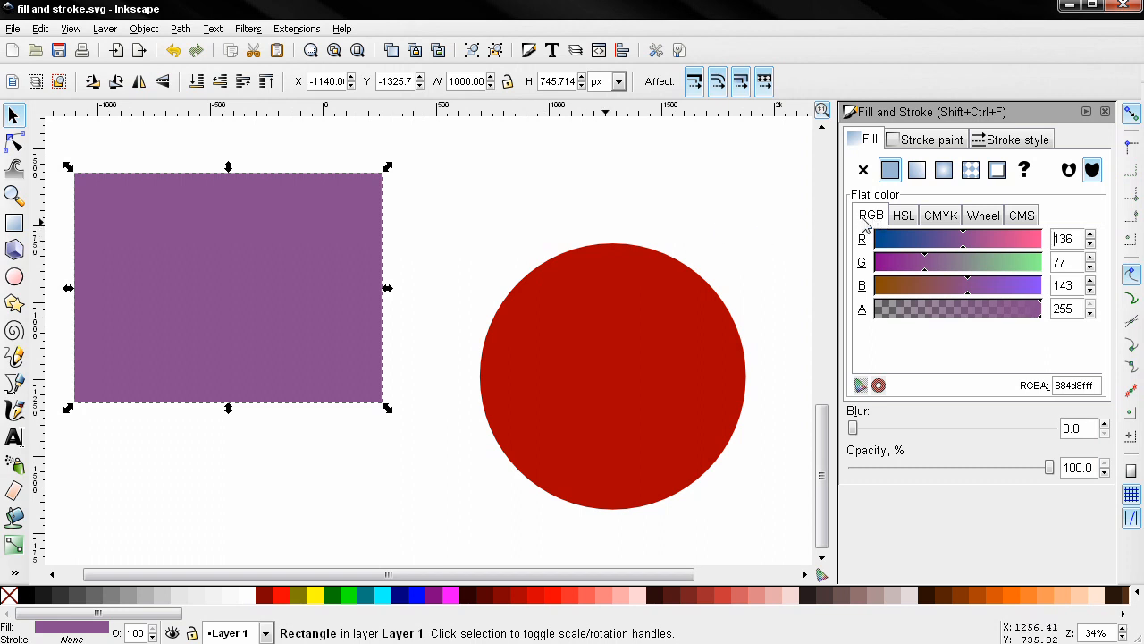
{"action": "mouse_move", "coordinate": [774, 218]}
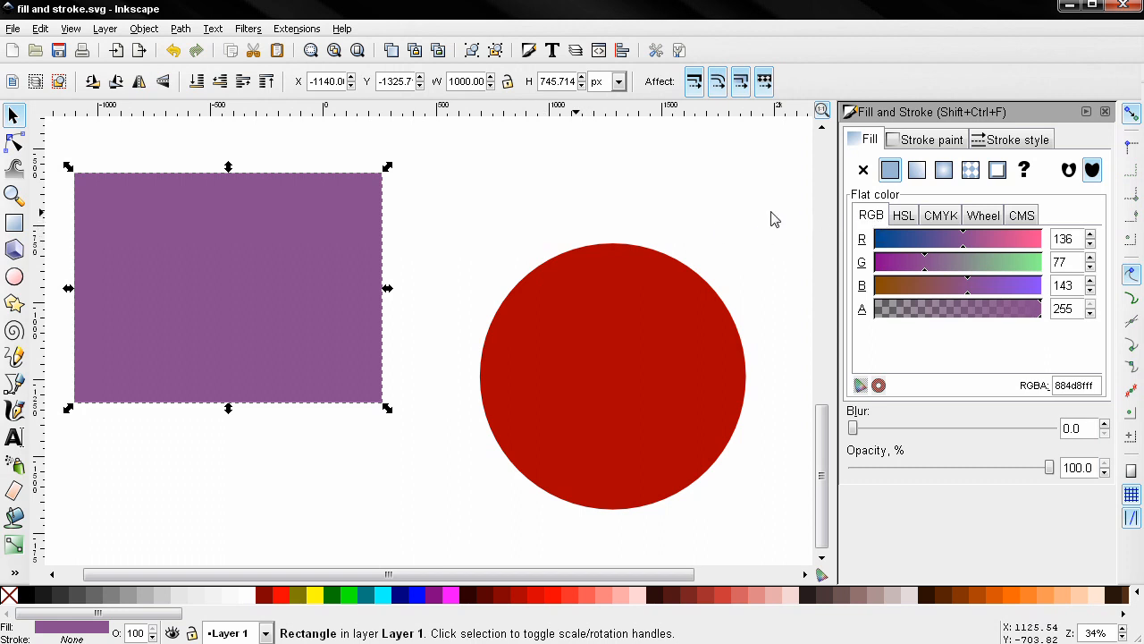
{"action": "mouse_move", "coordinate": [839, 223]}
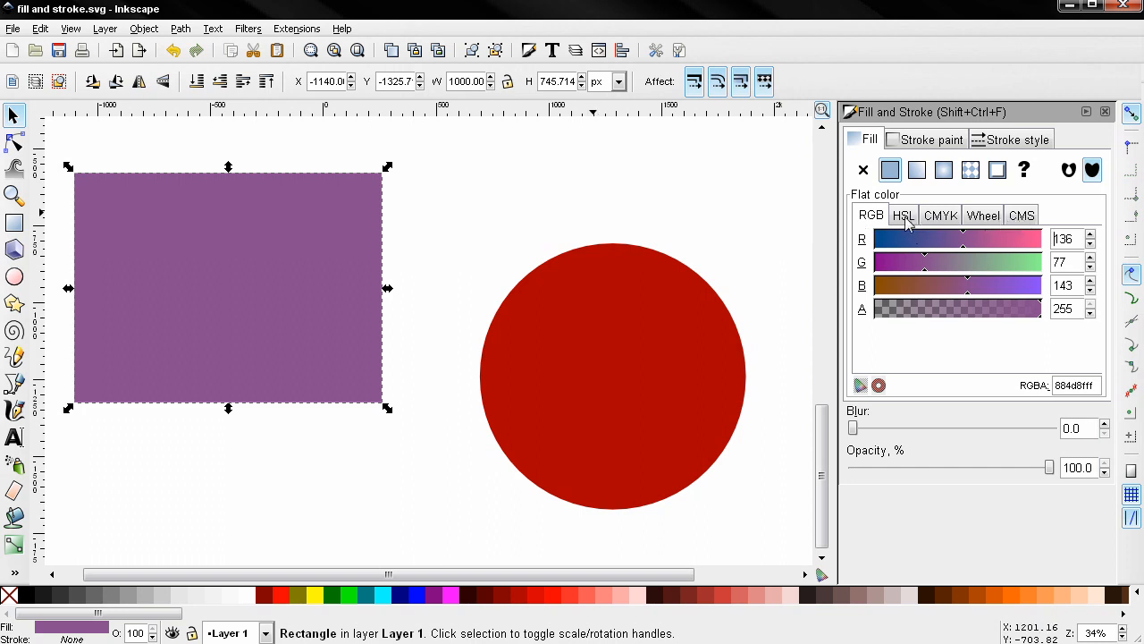
{"action": "mouse_move", "coordinate": [990, 225]}
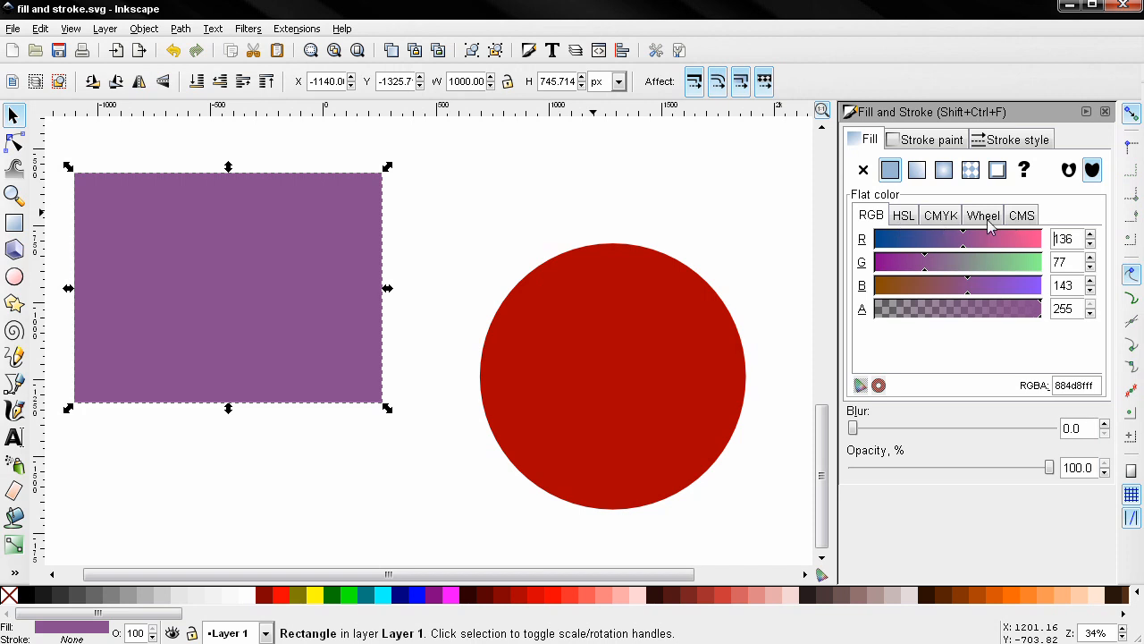
{"action": "mouse_move", "coordinate": [892, 221]}
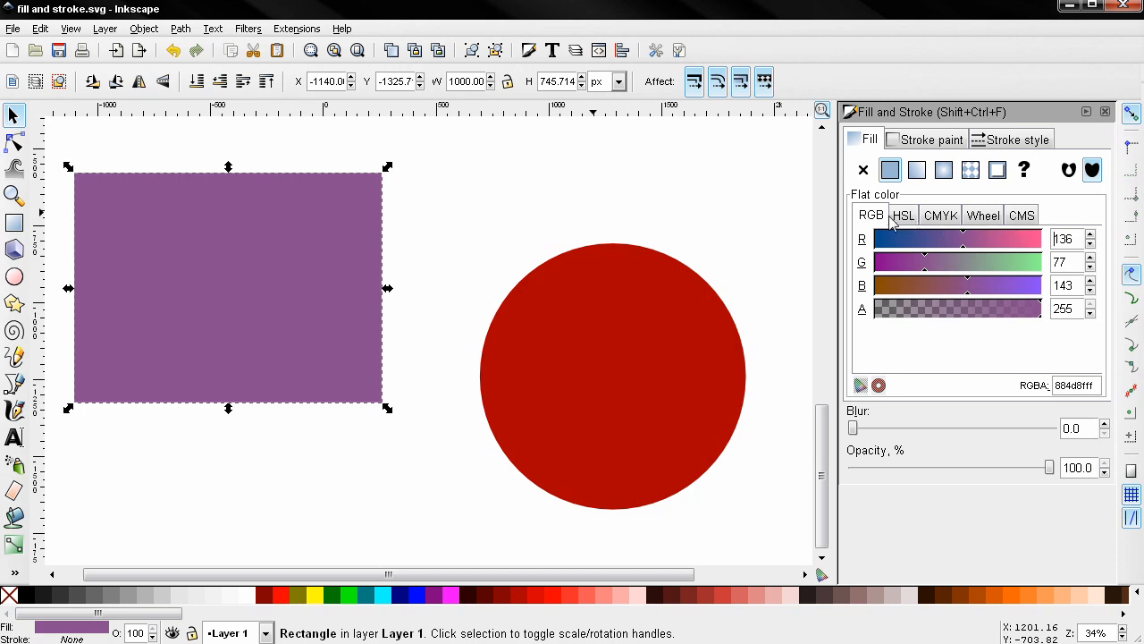